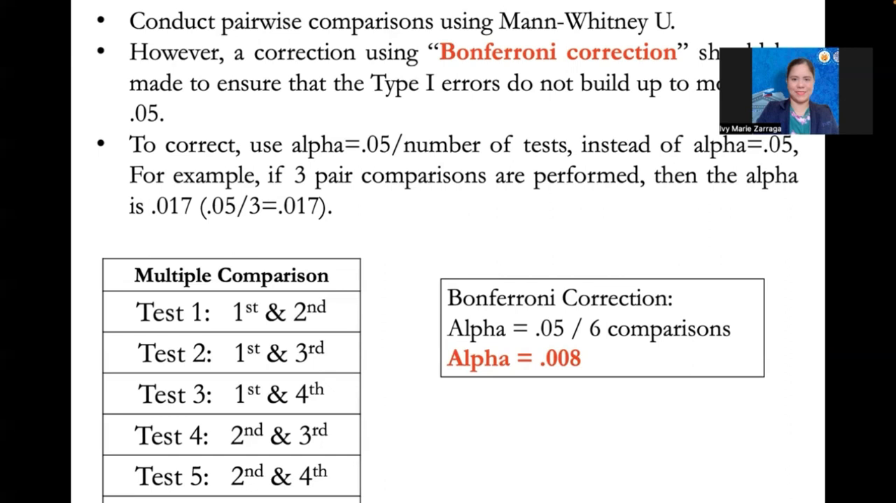
pyautogui.moveTo(381, 413)
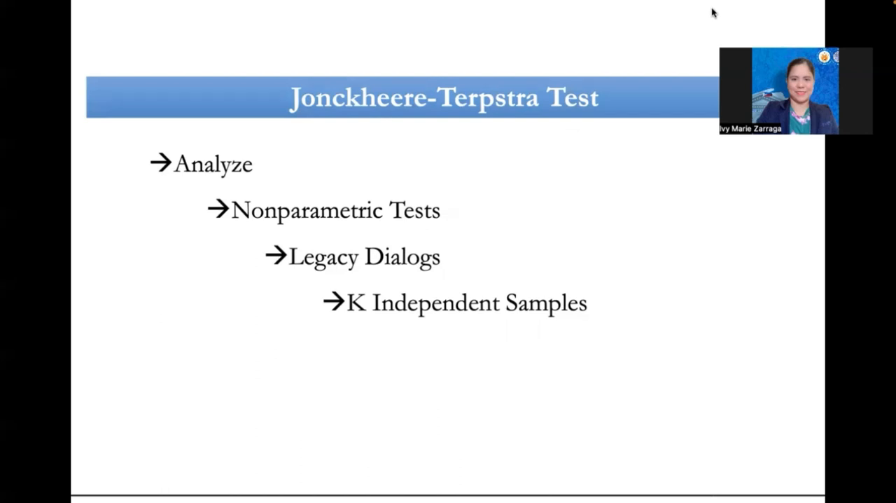
pyautogui.moveTo(743, 27)
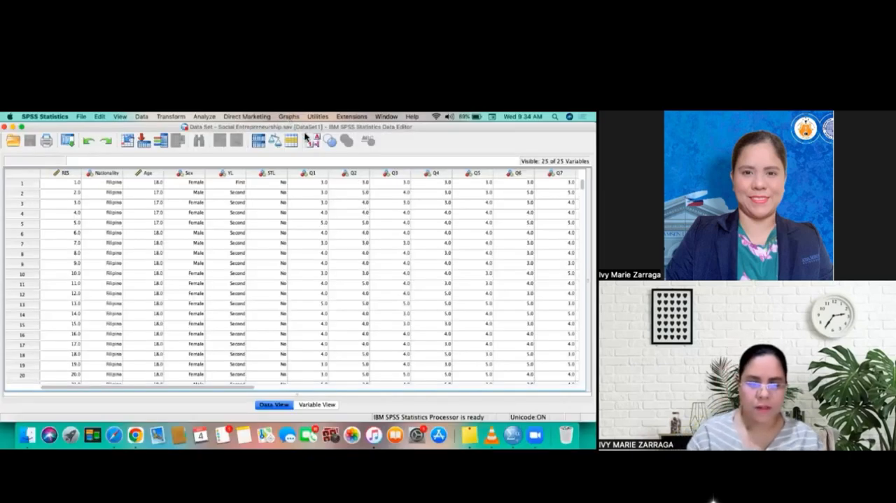
# - Select a Year Level (YL) cell, then switch the Data Editor to Variable View
pyautogui.click(237, 262)
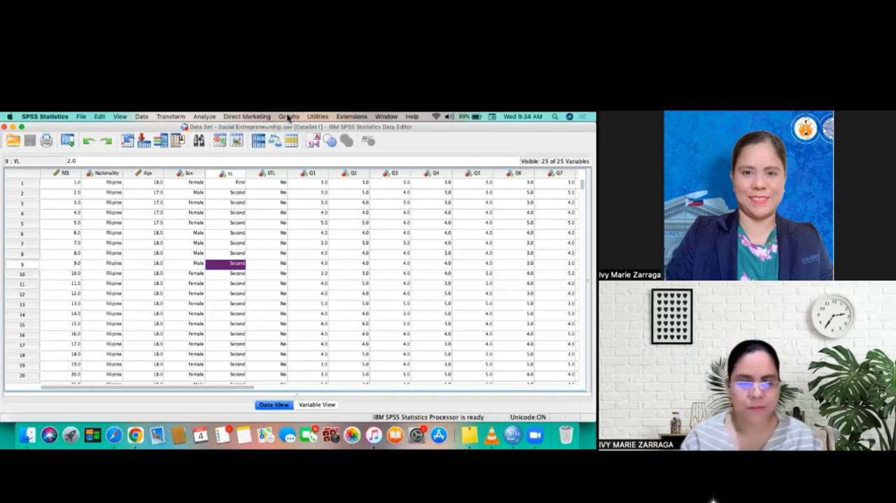
pyautogui.moveTo(327, 252)
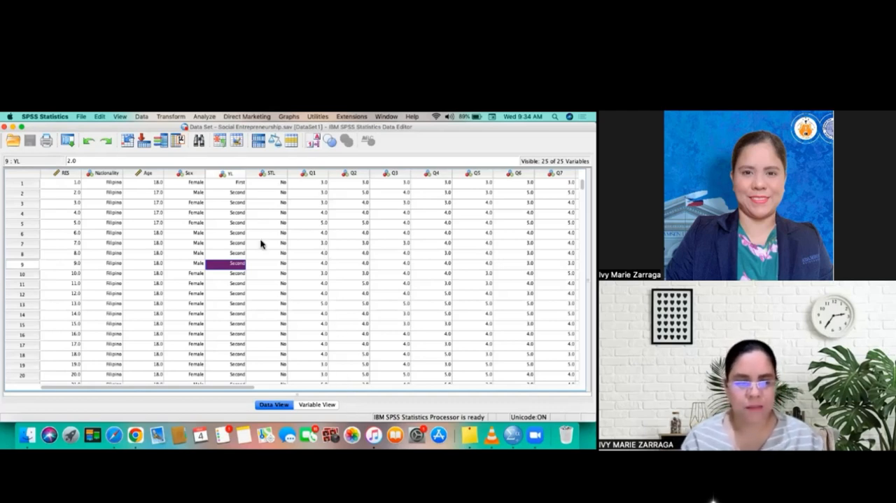
pyautogui.click(315, 404)
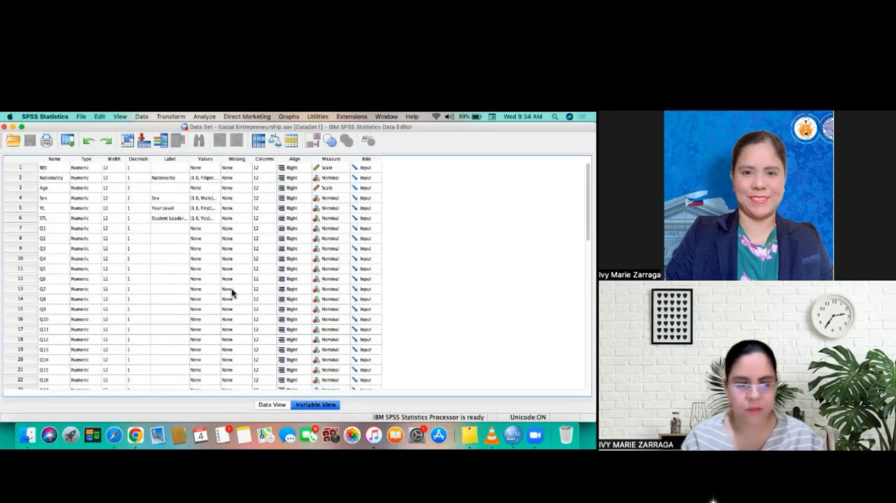
pyautogui.moveTo(228, 286)
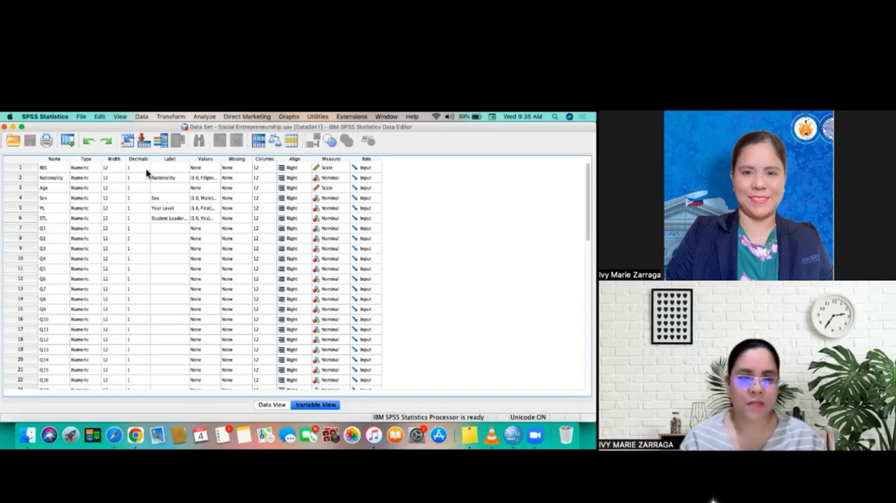
# - Open the K Independent Samples legacy nonparametric test dialog from the Analyze menu
pyautogui.click(204, 117)
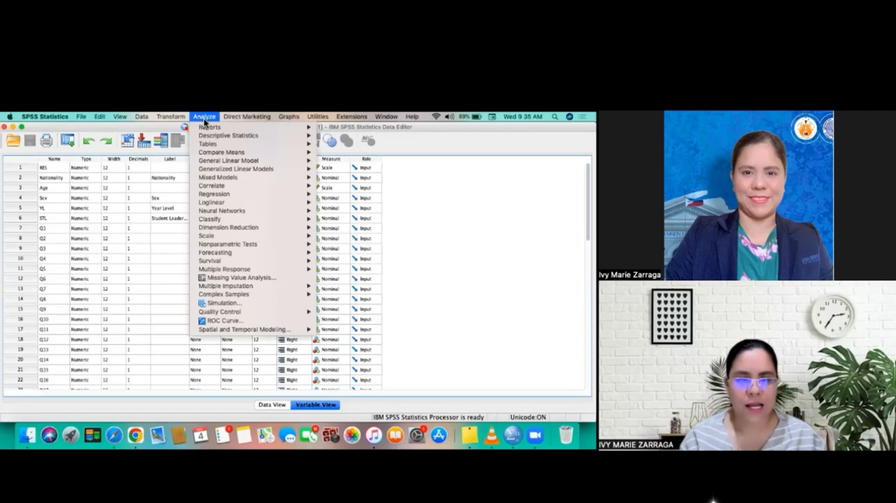
pyautogui.moveTo(228, 160)
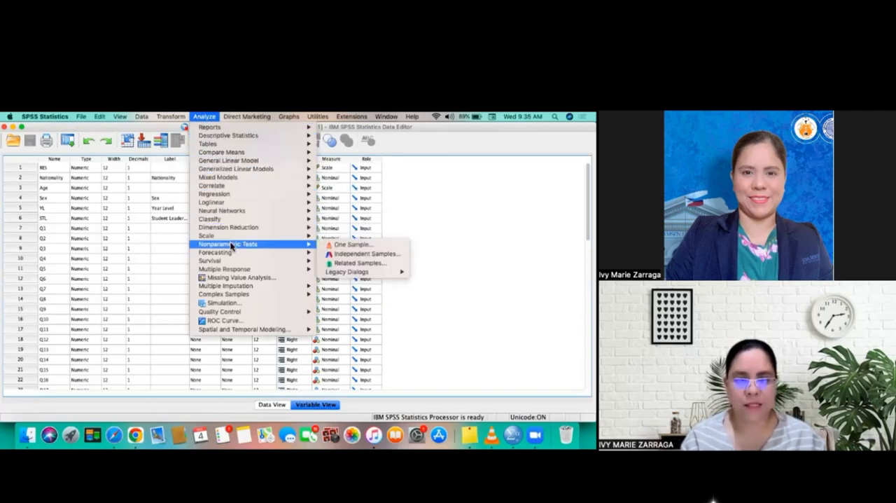
pyautogui.moveTo(214, 252)
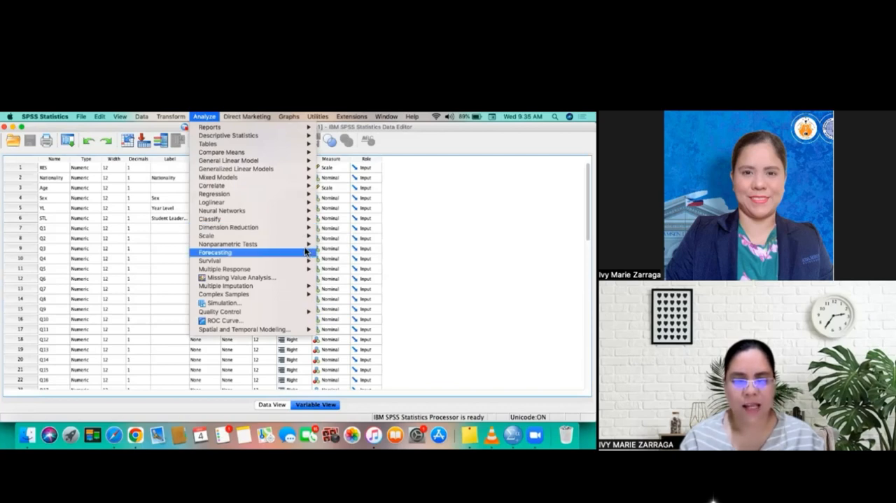
pyautogui.moveTo(228, 244)
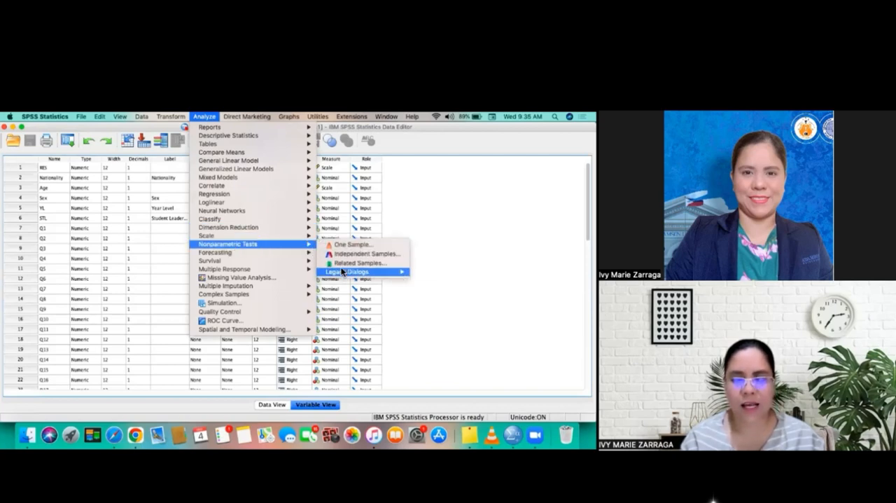
pyautogui.moveTo(347, 271)
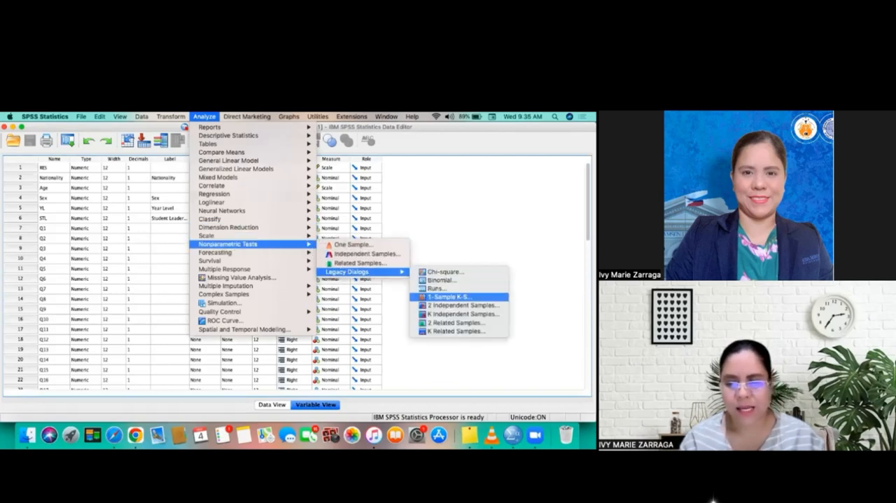
pyautogui.moveTo(458, 313)
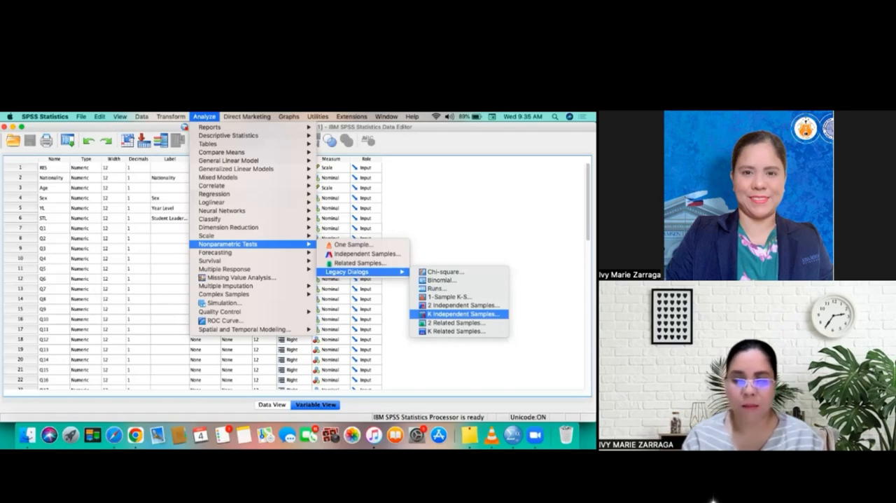
pyautogui.click(455, 314)
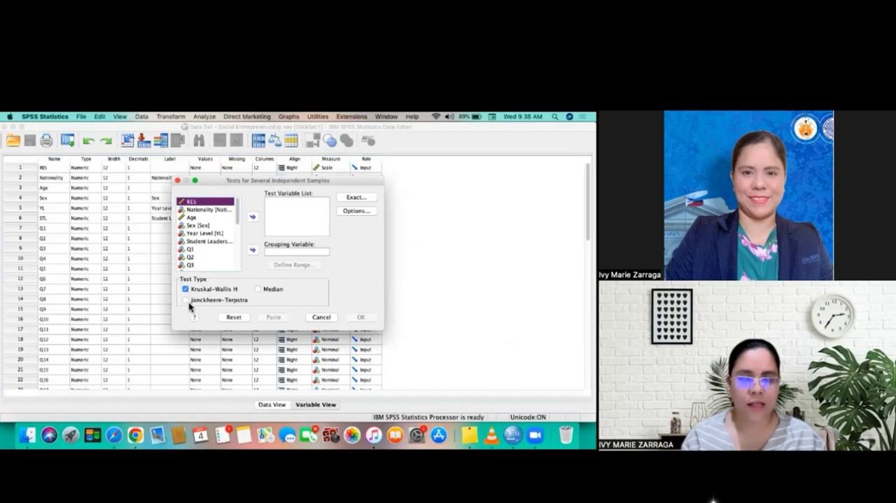
# - Tick Jonckheere-Terpstra and set SEI as test variable, grouped by Year Level (YL)
pyautogui.click(185, 300)
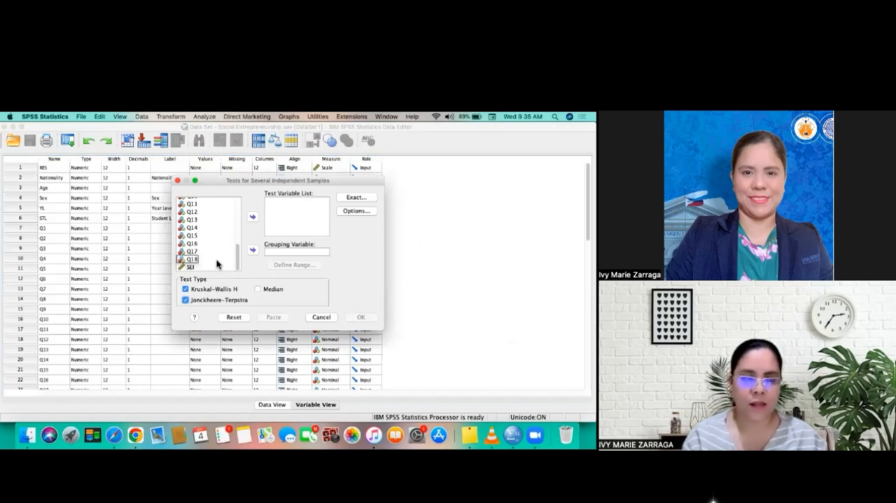
pyautogui.click(191, 268)
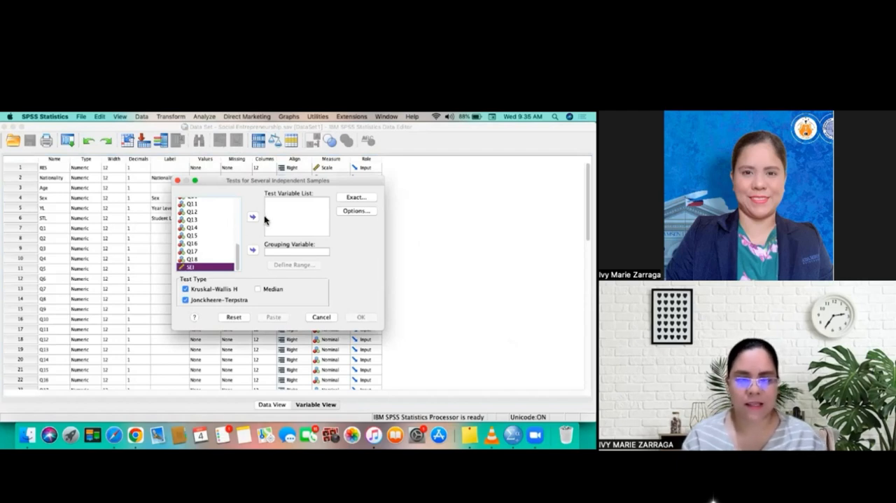
pyautogui.click(252, 216)
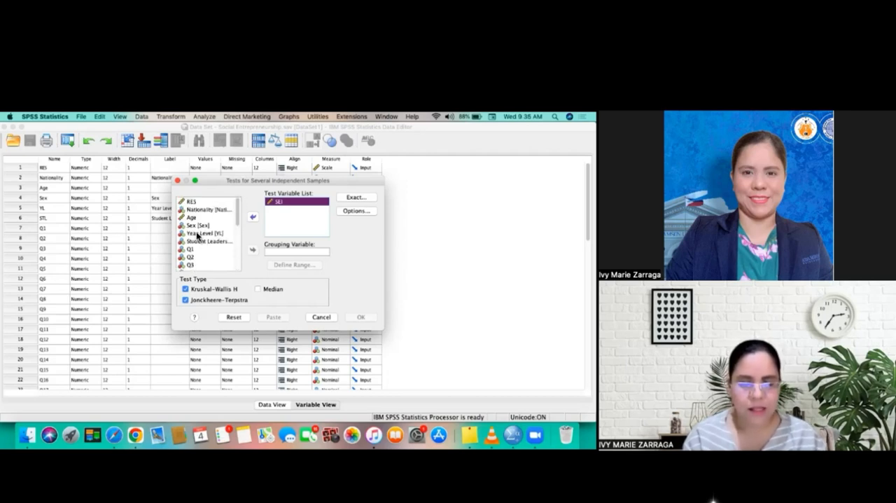
pyautogui.click(204, 232)
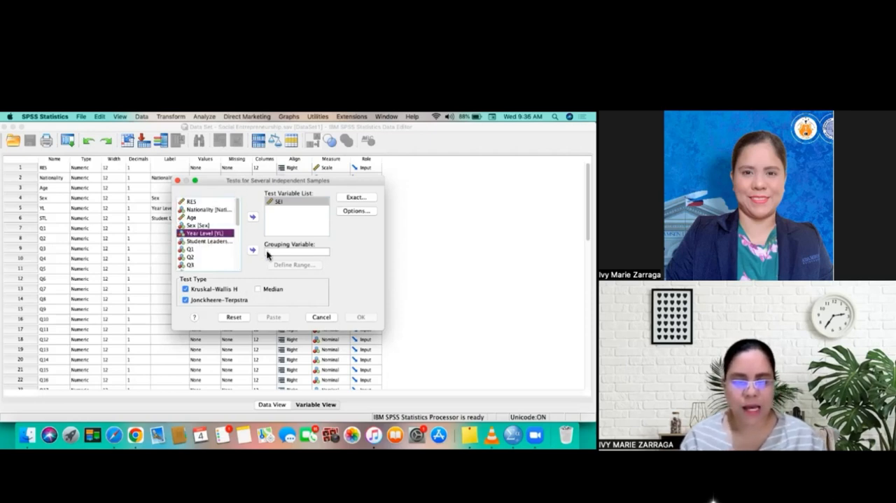
pyautogui.click(252, 251)
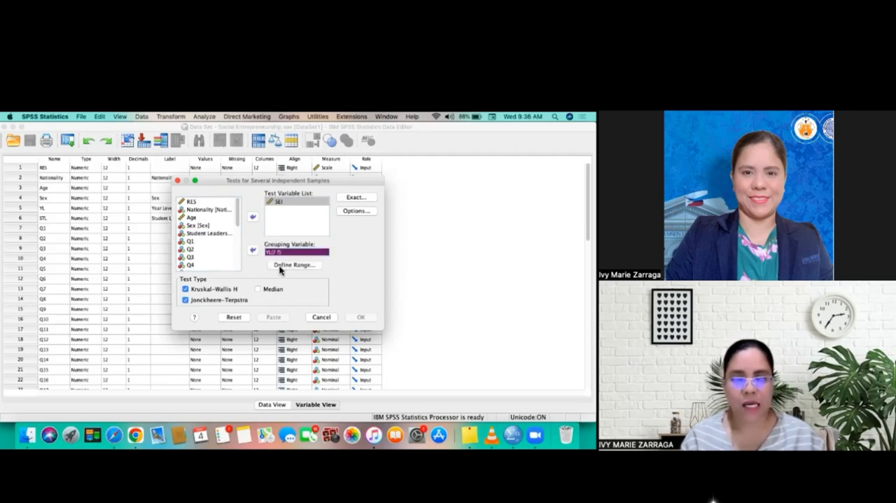
# - Define the Year Level range as 1 to 4 and run the tests
pyautogui.click(294, 265)
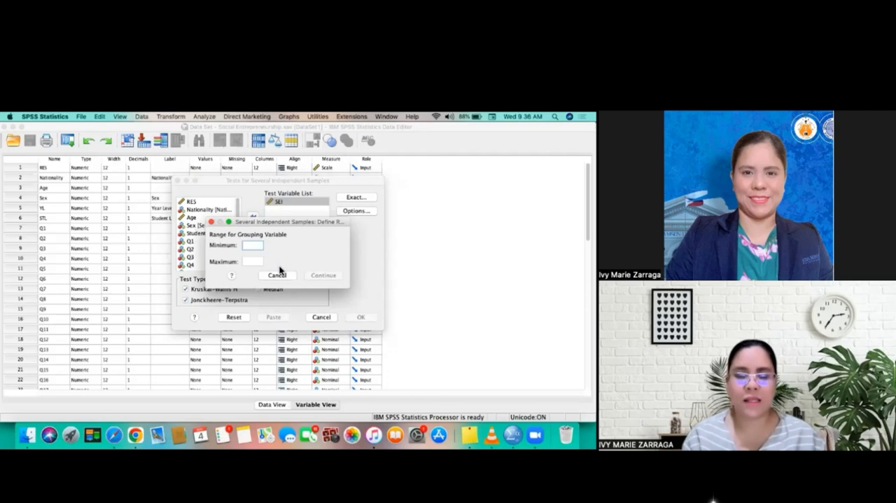
pyautogui.write('1')
pyautogui.click(253, 261)
pyautogui.write('4')
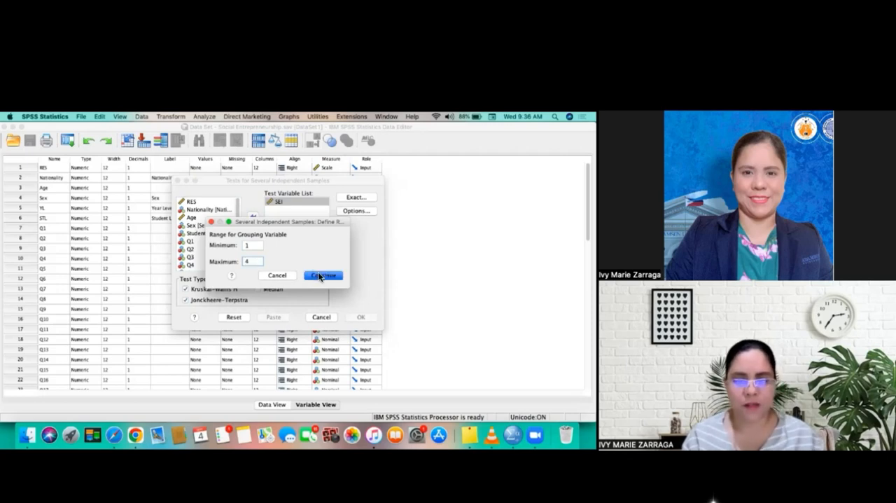
pyautogui.click(323, 275)
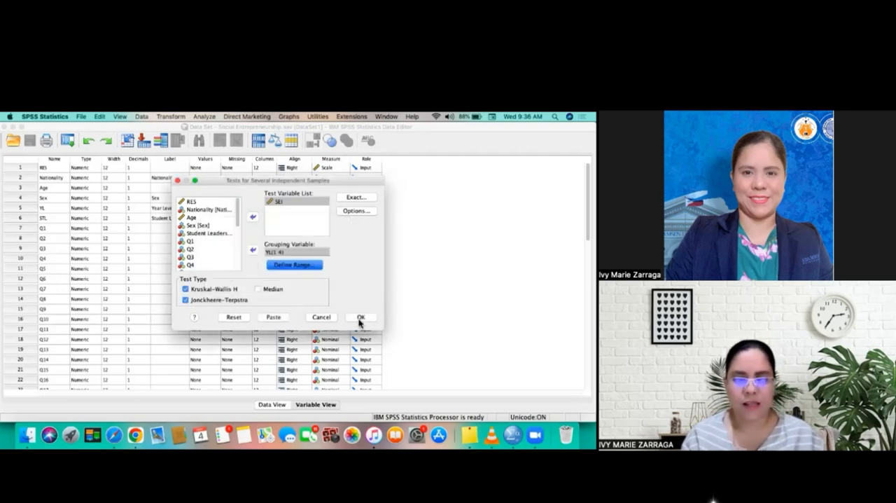
pyautogui.click(361, 316)
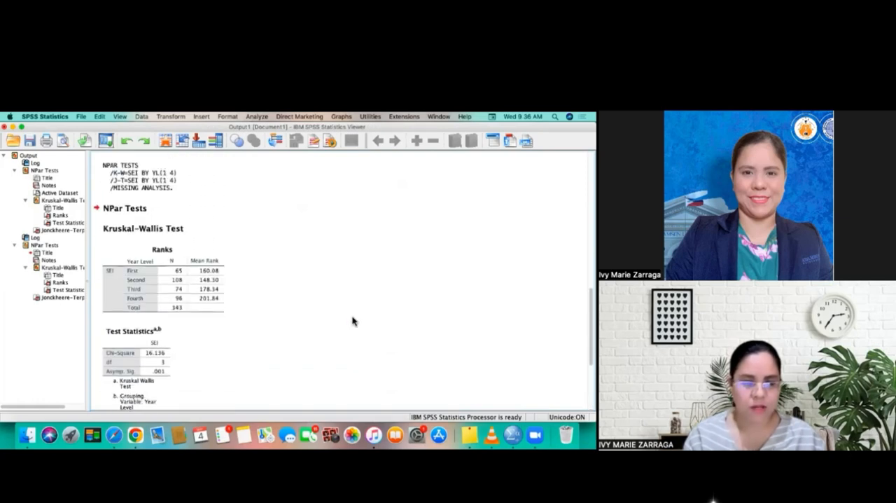
# - Scroll the output to the Jonckheere-Terpstra table (standardized 3.494, p = .000, N = 343)
pyautogui.scroll(-3)
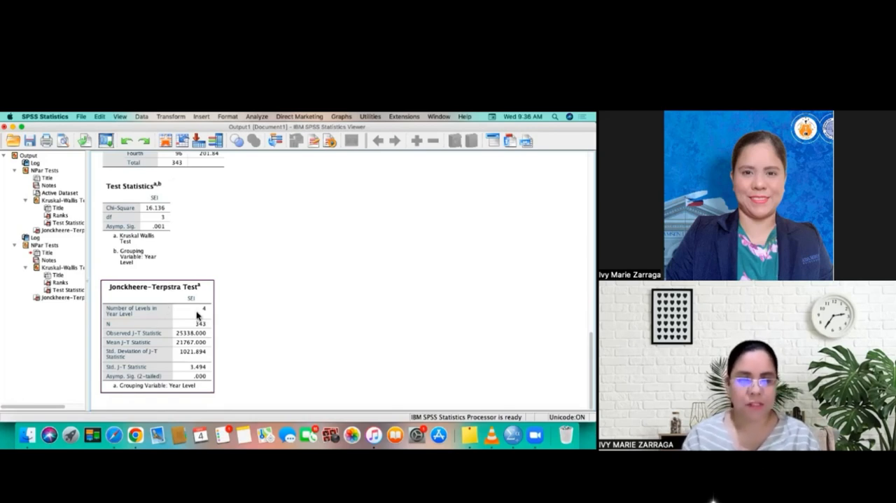
pyautogui.moveTo(198, 316)
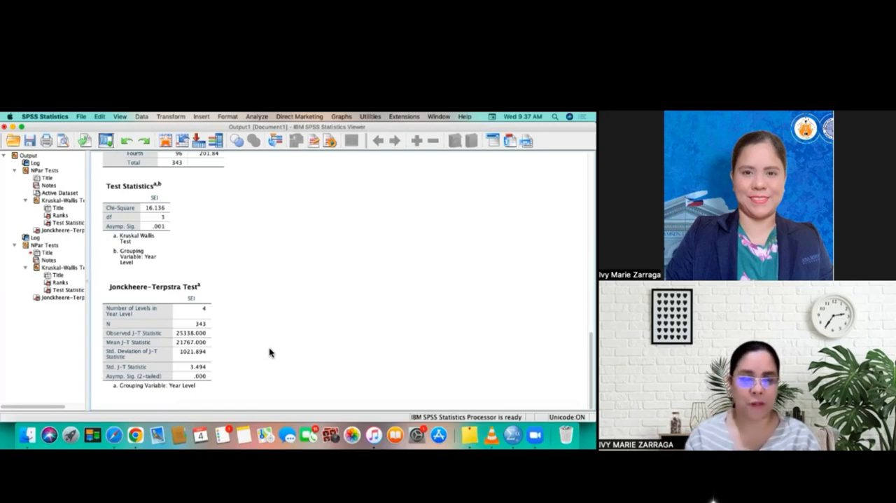
pyautogui.moveTo(235, 195)
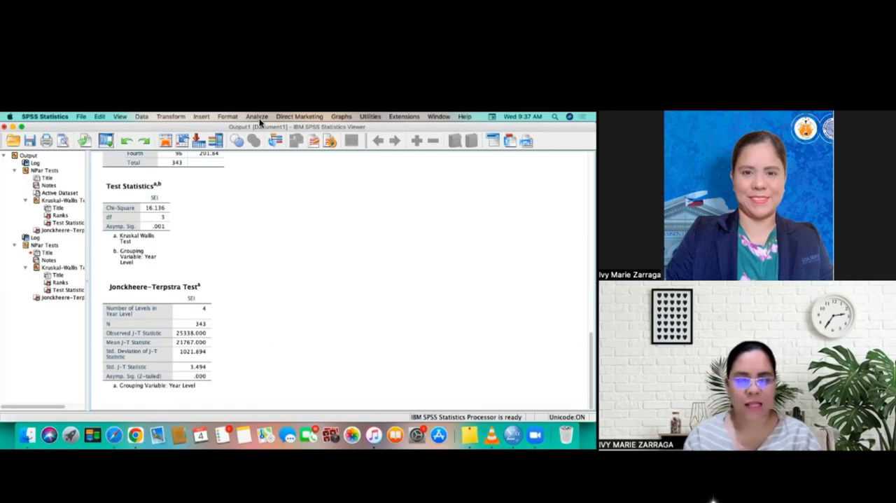
# - Open the 2 Independent Samples legacy nonparametric dialog with Mann-Whitney U ticked
pyautogui.click(256, 116)
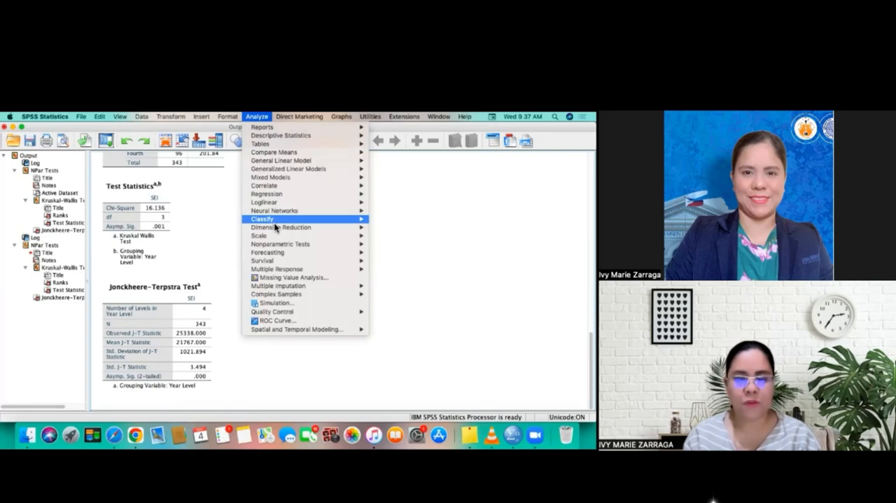
pyautogui.moveTo(280, 243)
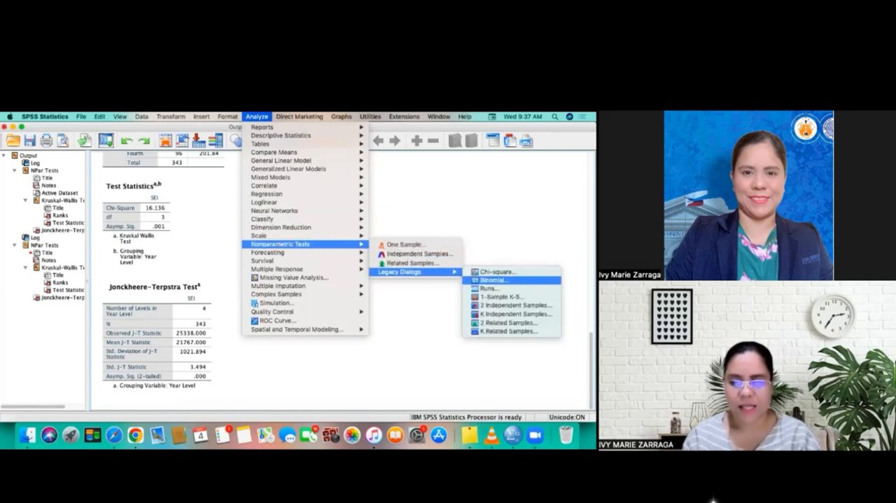
pyautogui.moveTo(501, 297)
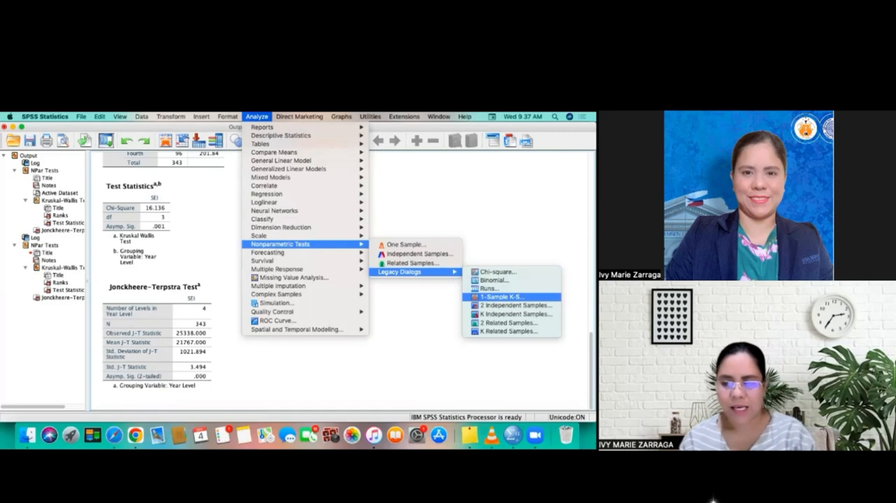
pyautogui.moveTo(515, 304)
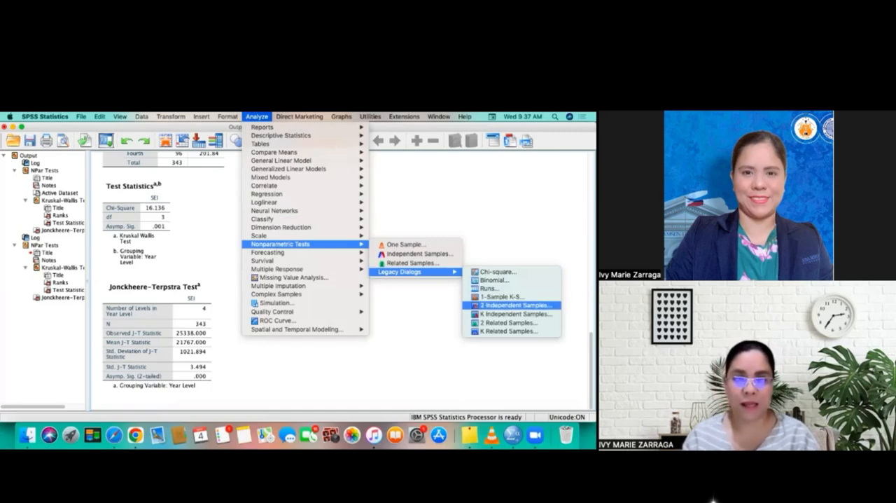
pyautogui.click(515, 305)
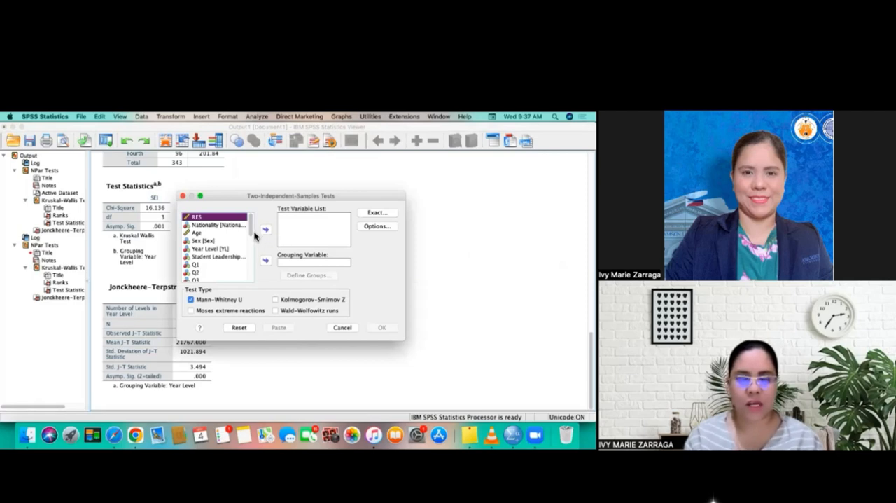
# - Run Mann-Whitney U on SEI grouped by YL, comparing groups 1 and 2
pyautogui.scroll(-3)
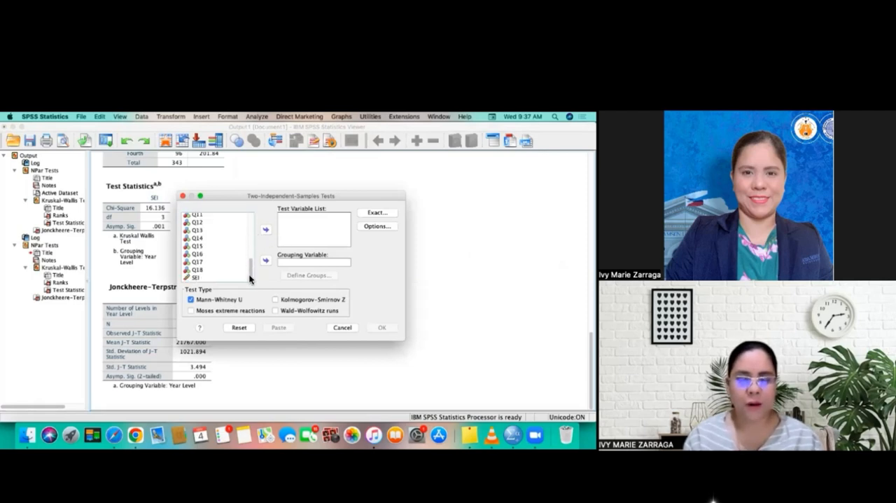
pyautogui.click(196, 276)
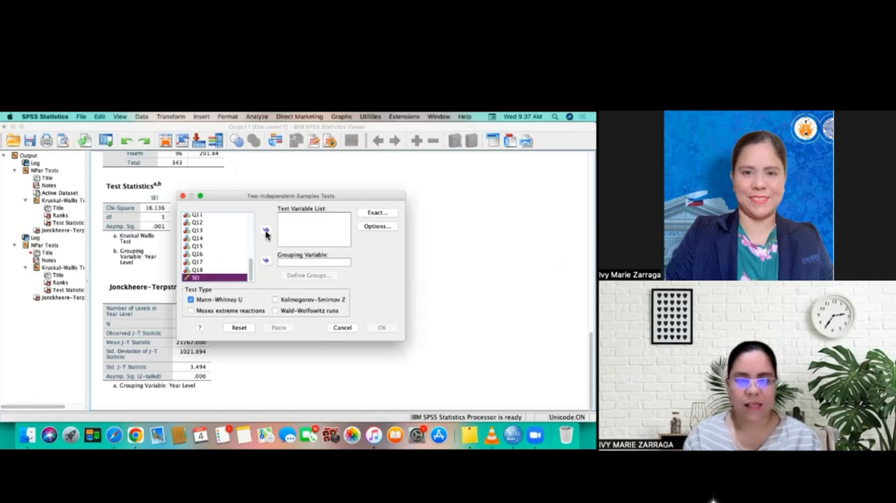
pyautogui.click(265, 231)
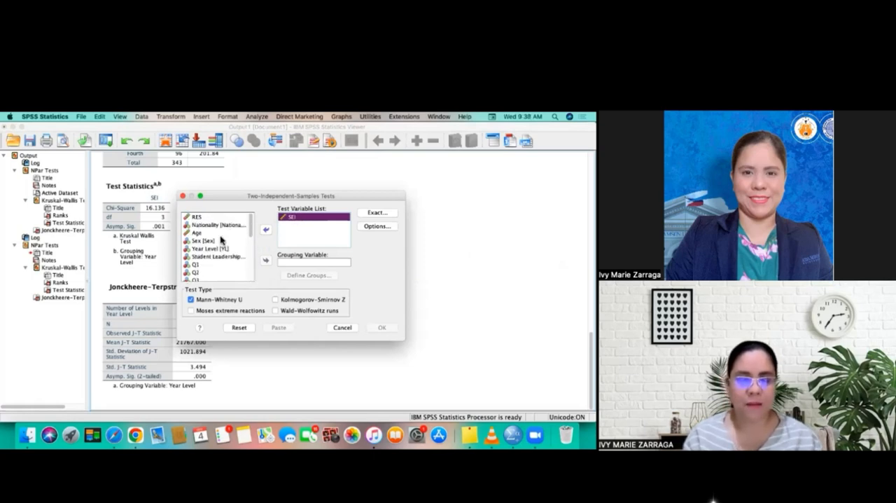
pyautogui.click(265, 261)
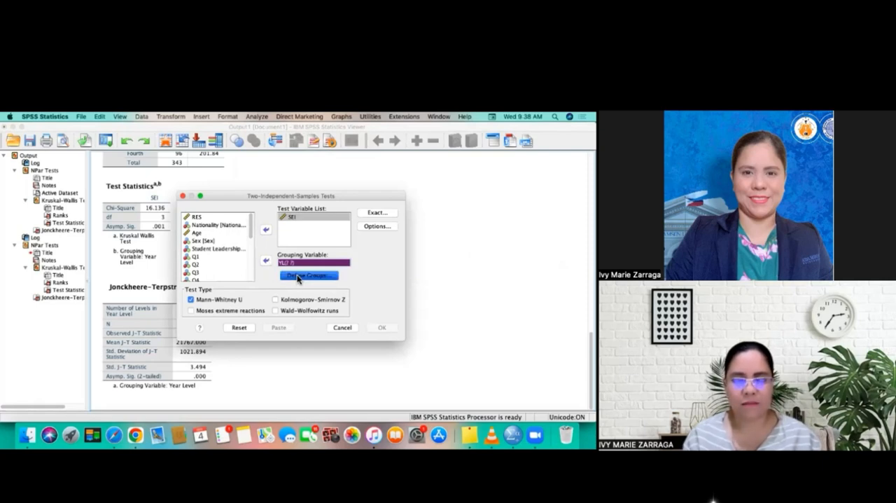
pyautogui.click(308, 275)
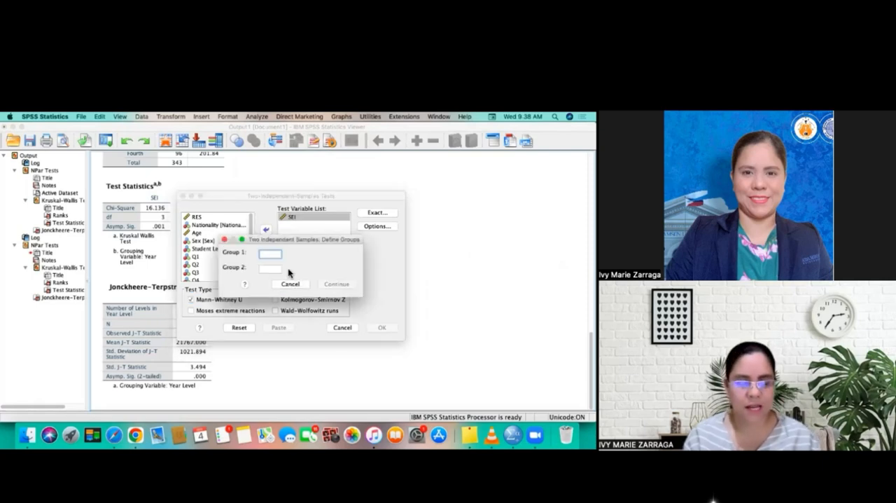
pyautogui.write('2')
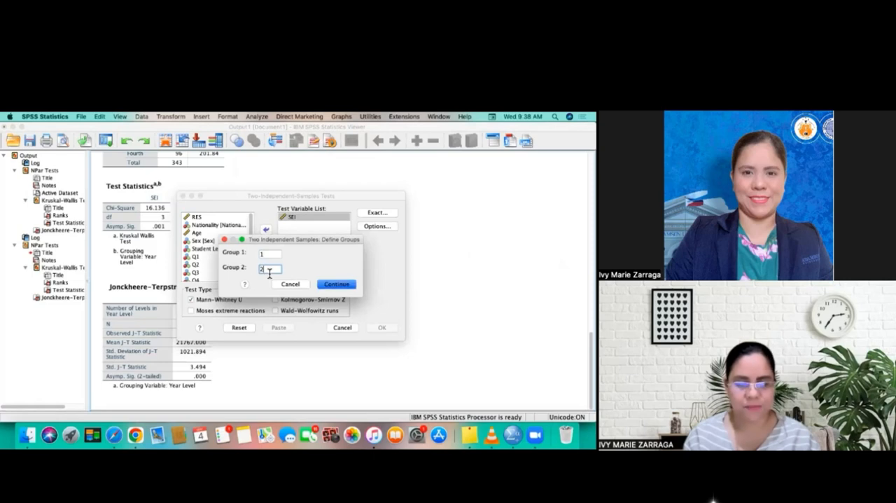
pyautogui.click(336, 283)
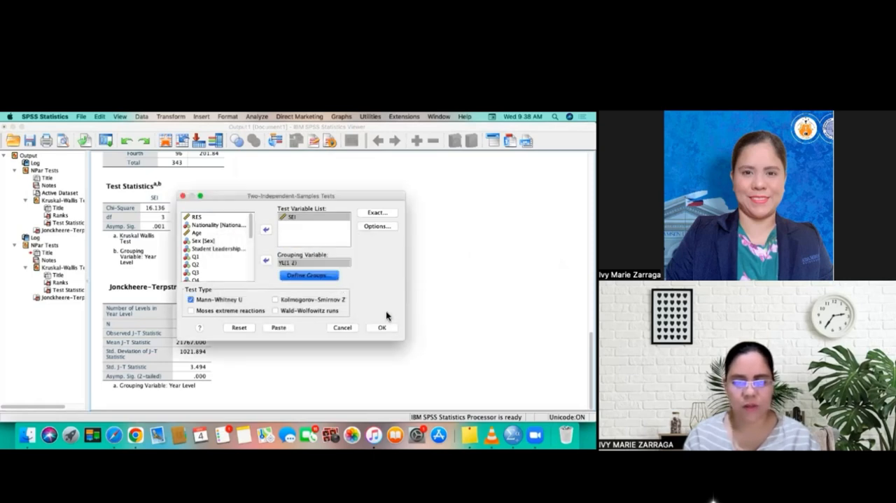
pyautogui.click(381, 327)
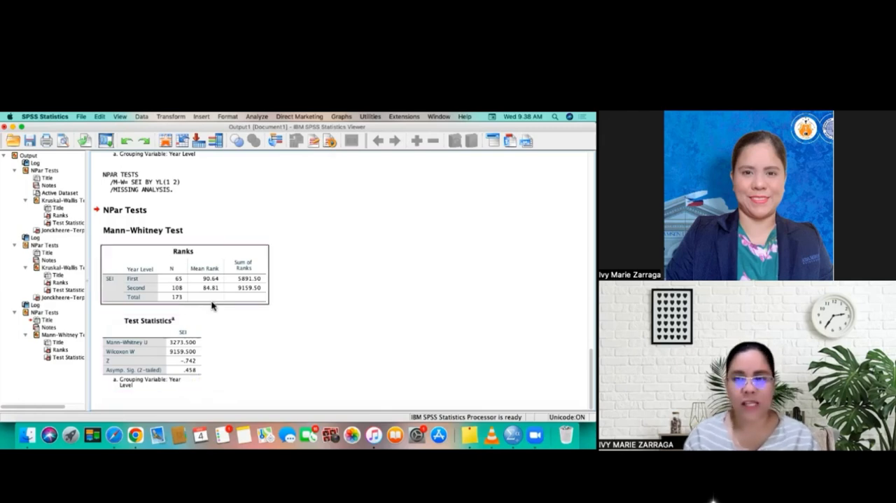
pyautogui.moveTo(213, 306)
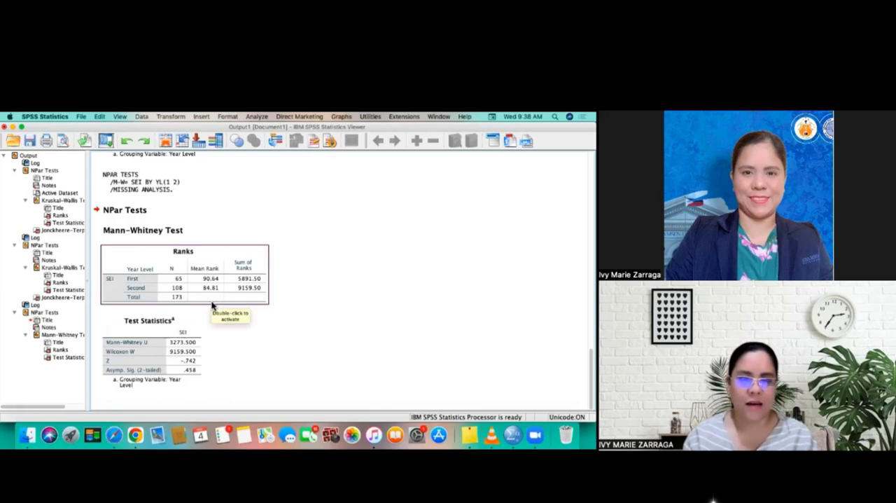
pyautogui.moveTo(181, 226)
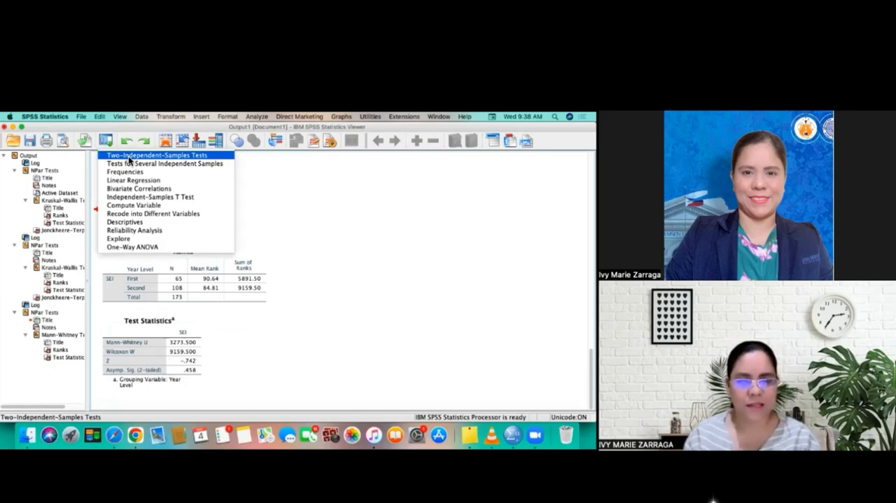
# - Recall the two-samples dialog, change Group 2 to 3, and rerun the test
pyautogui.click(154, 155)
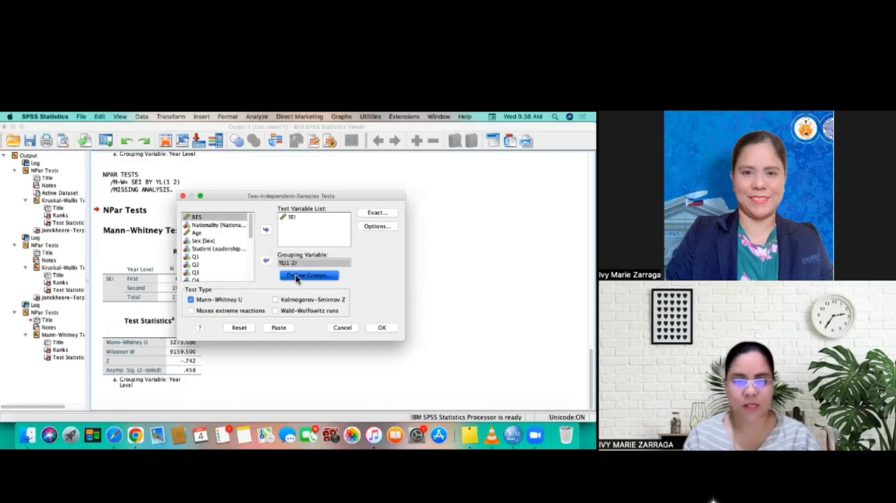
pyautogui.click(308, 274)
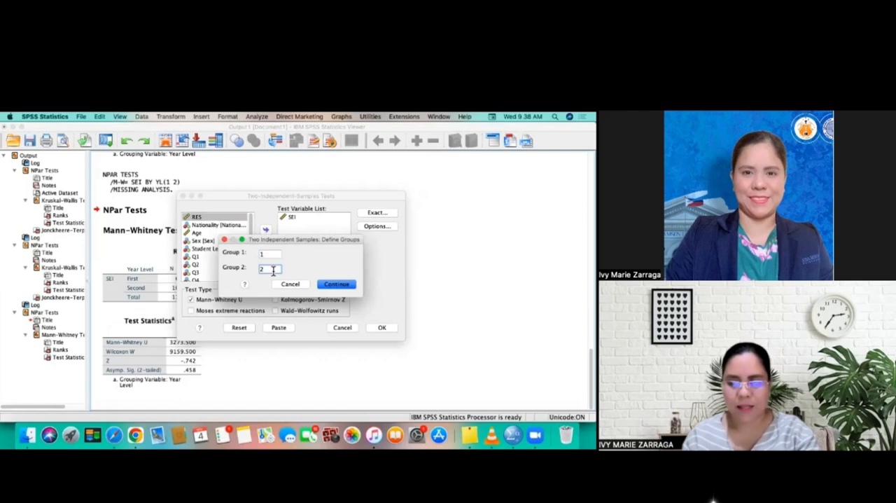
pyautogui.click(271, 269)
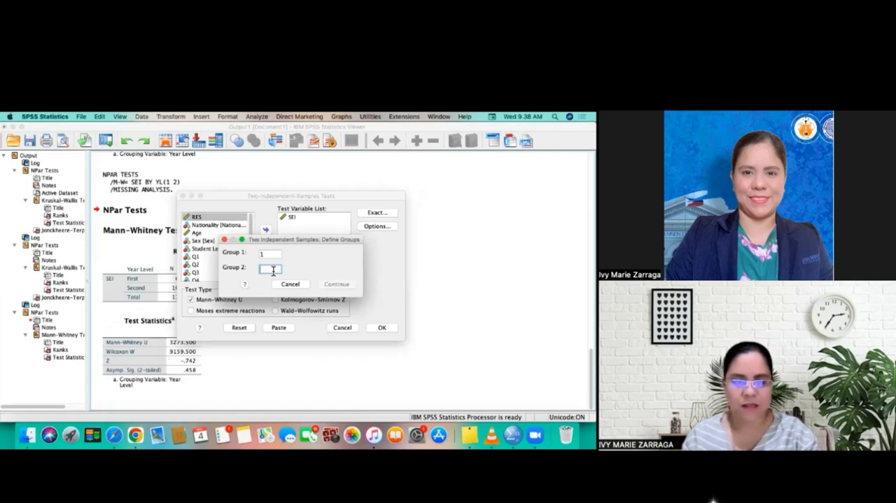
pyautogui.click(336, 284)
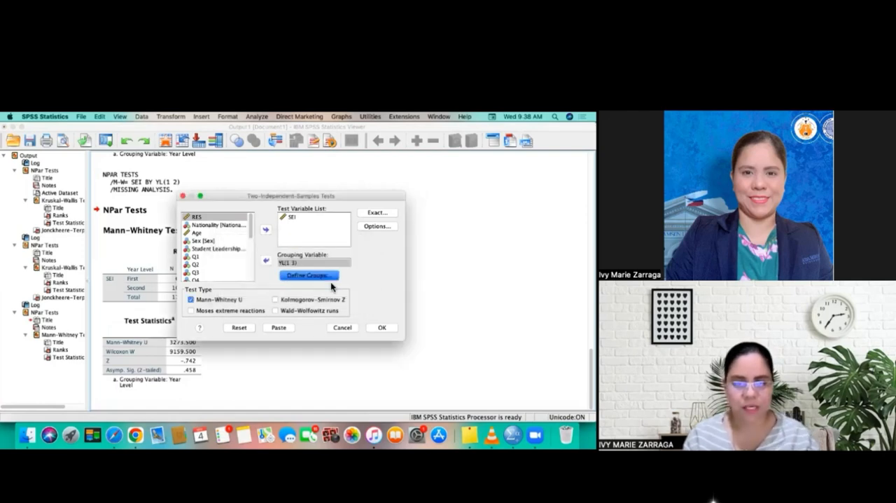
pyautogui.click(382, 327)
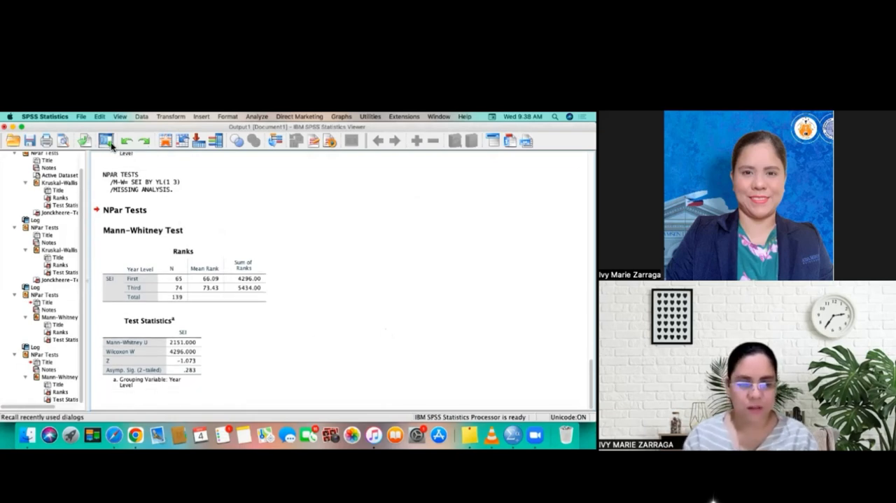
# - Rerun Mann-Whitney on SEI with groups 1 and 4 (U = 2363, p = .009)
pyautogui.click(110, 141)
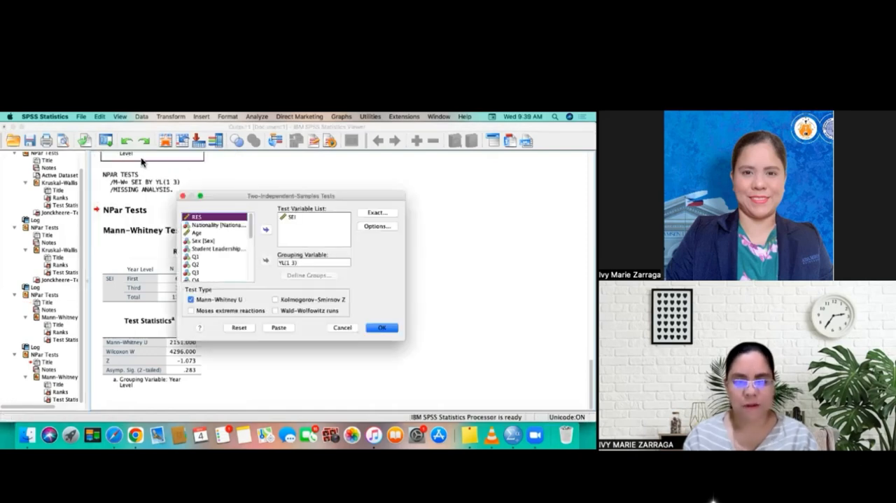
pyautogui.click(308, 274)
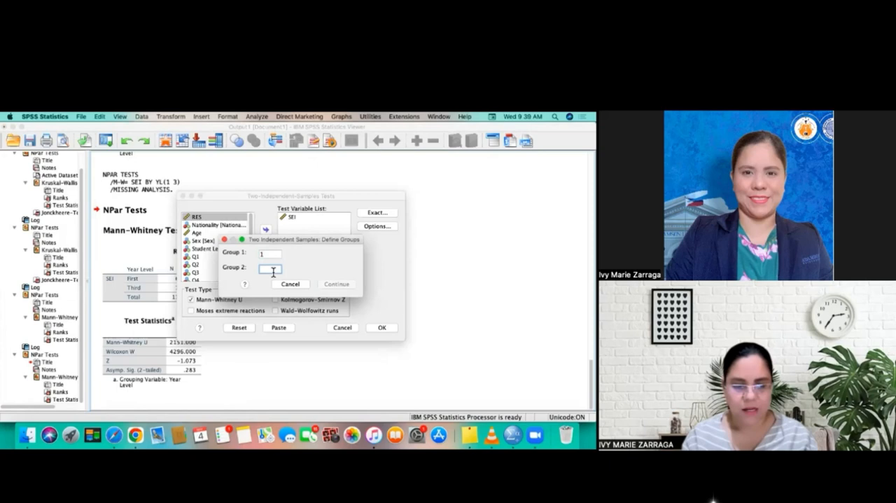
pyautogui.write('4')
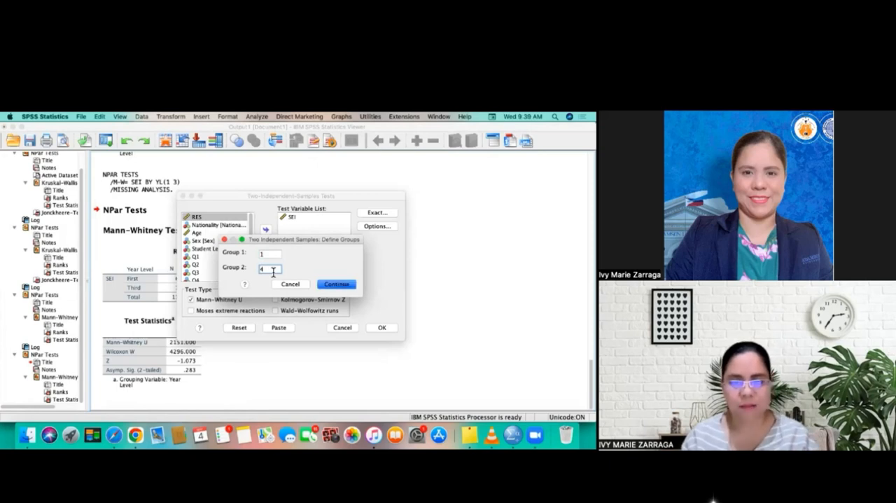
pyautogui.click(336, 283)
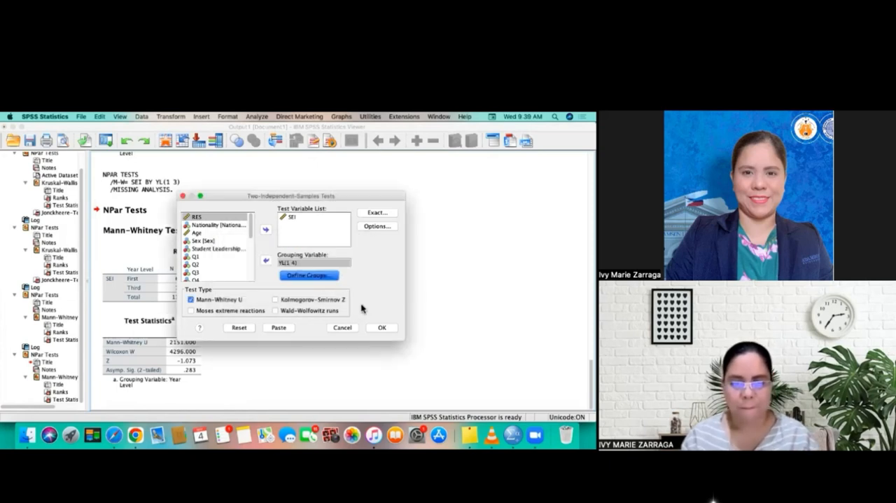
pyautogui.click(382, 327)
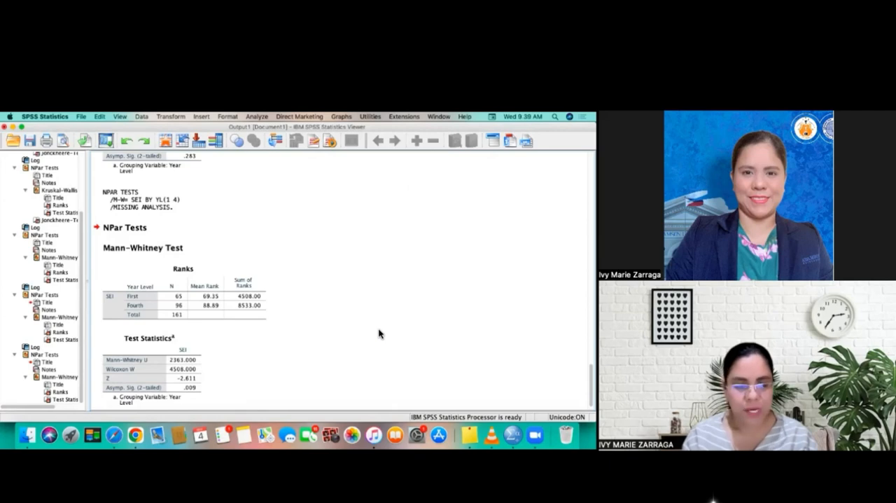
pyautogui.scroll(-3)
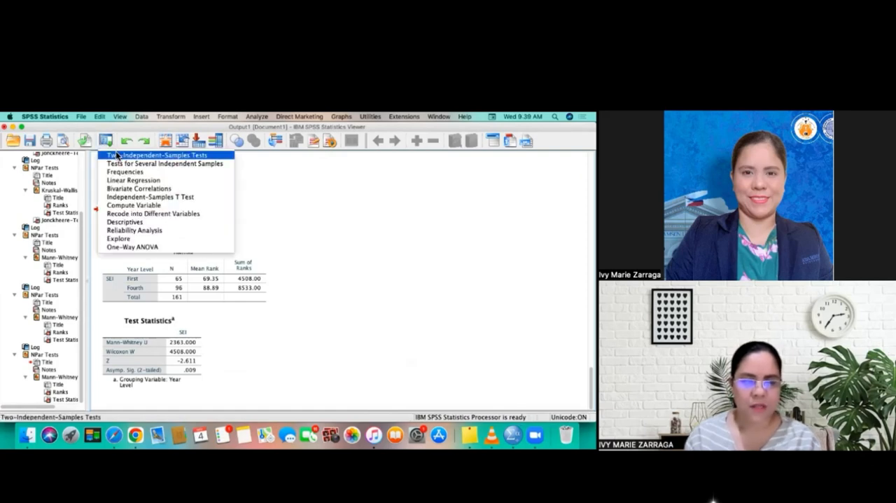
# - Rerun Mann-Whitney on SEI with groups 2 and 3 (U = 3302.5)
pyautogui.click(155, 155)
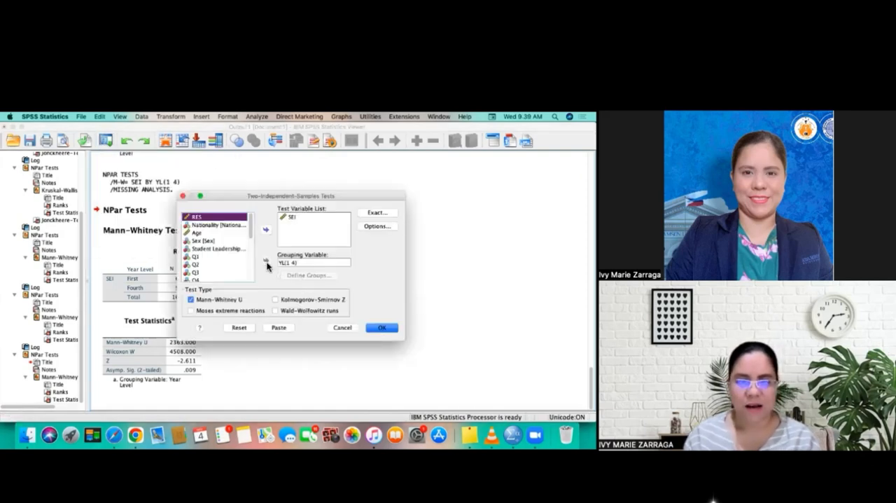
pyautogui.click(312, 262)
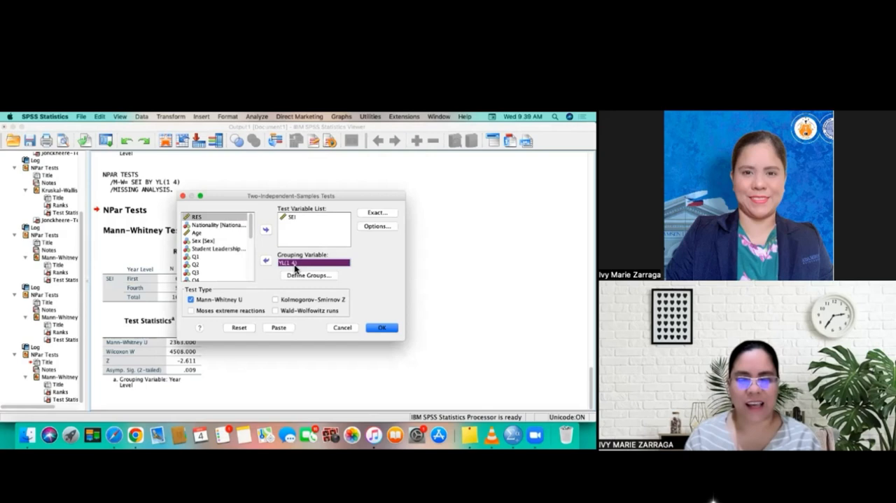
pyautogui.click(309, 274)
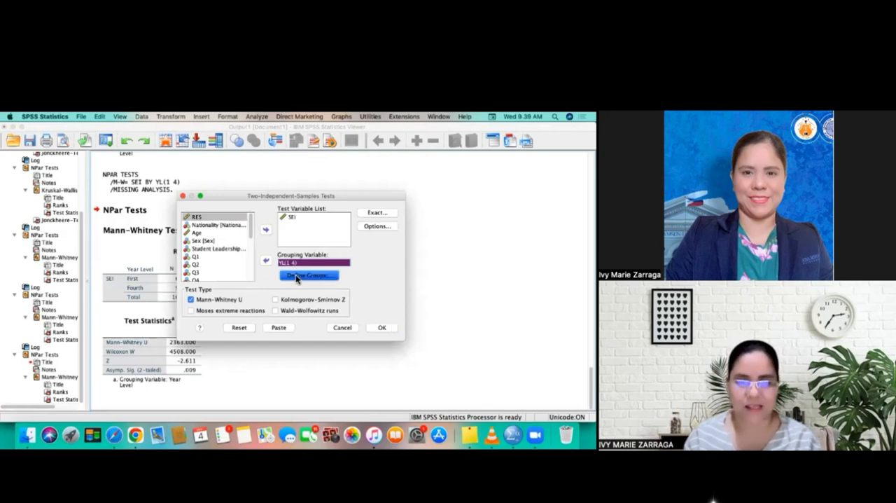
pyautogui.click(309, 274)
pyautogui.write('2')
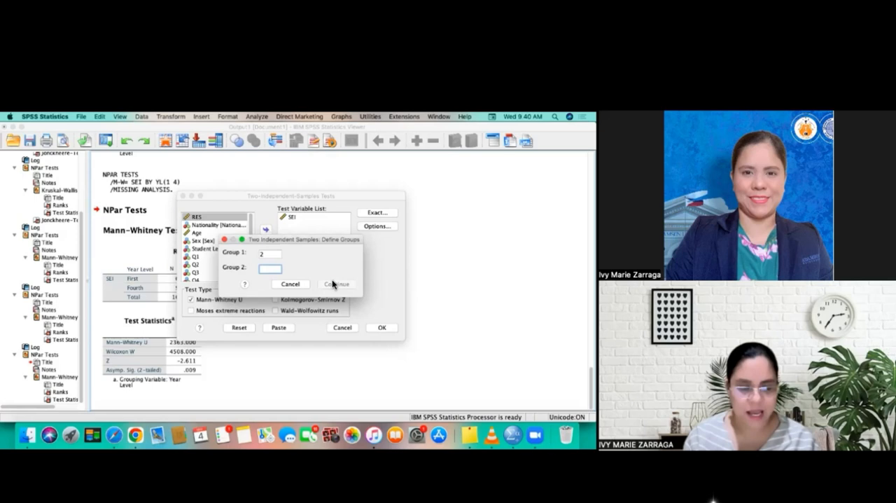
pyautogui.write('1')
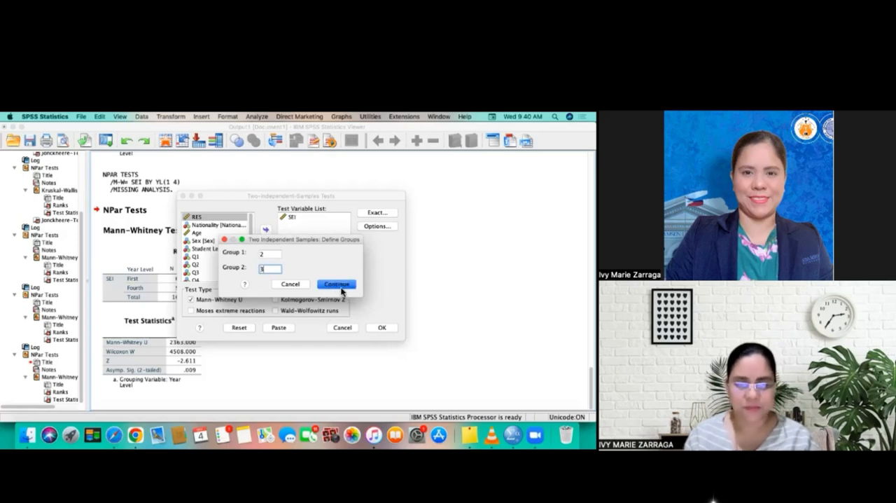
pyautogui.click(336, 283)
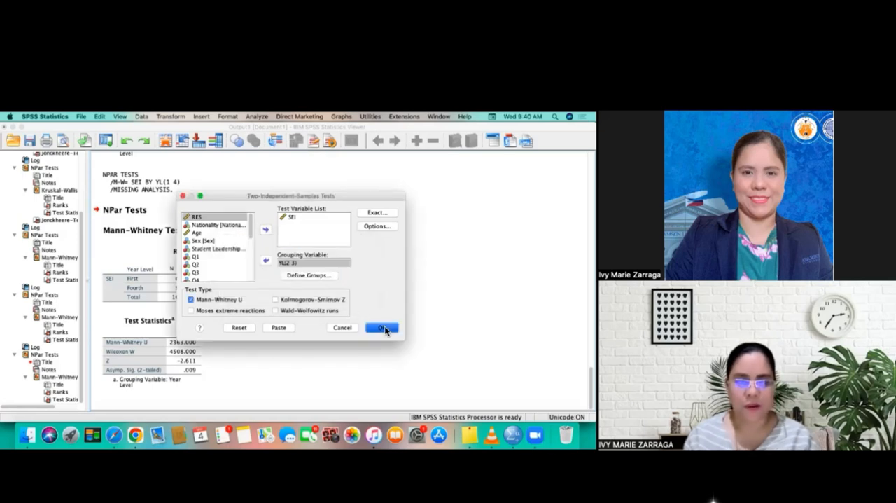
pyautogui.click(382, 328)
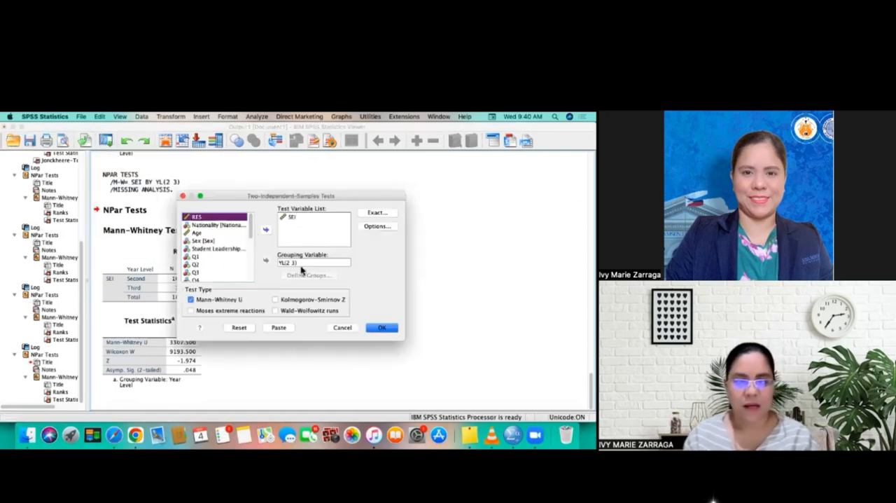
# - Redefine YL groups as 2 and 4 and rerun Mann-Whitney (Z = -3.890)
pyautogui.click(301, 263)
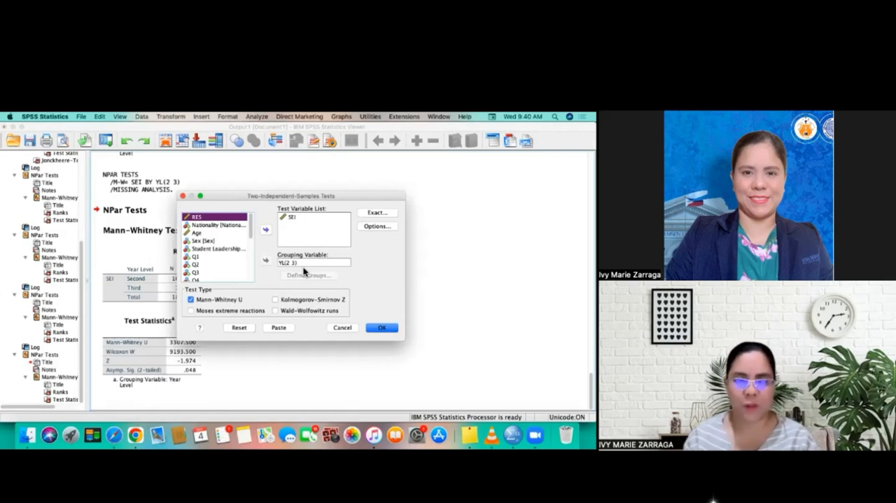
pyautogui.click(308, 274)
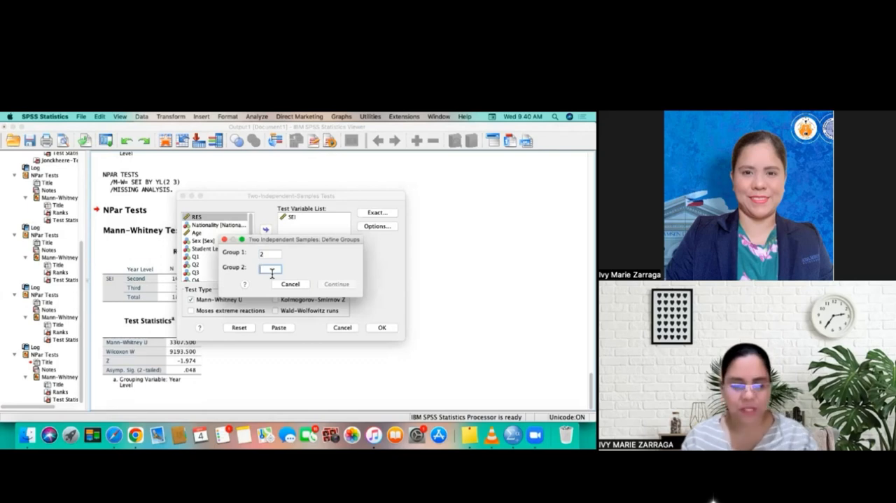
pyautogui.click(336, 284)
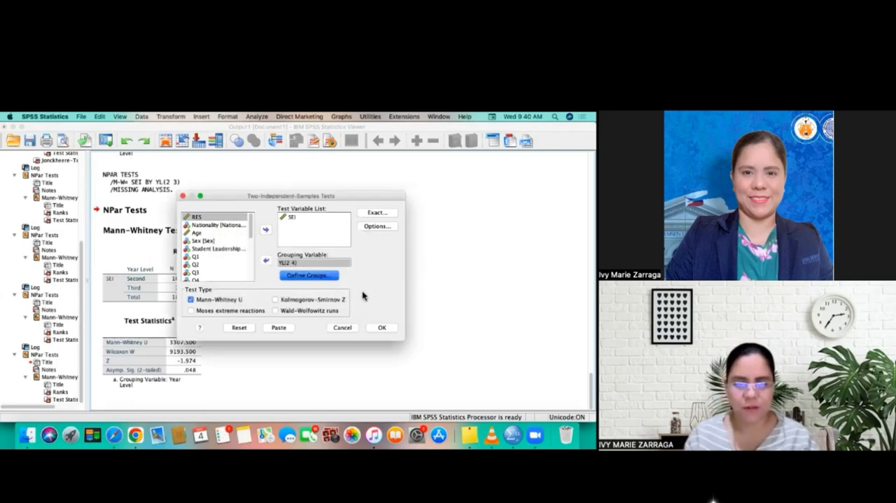
pyautogui.click(381, 327)
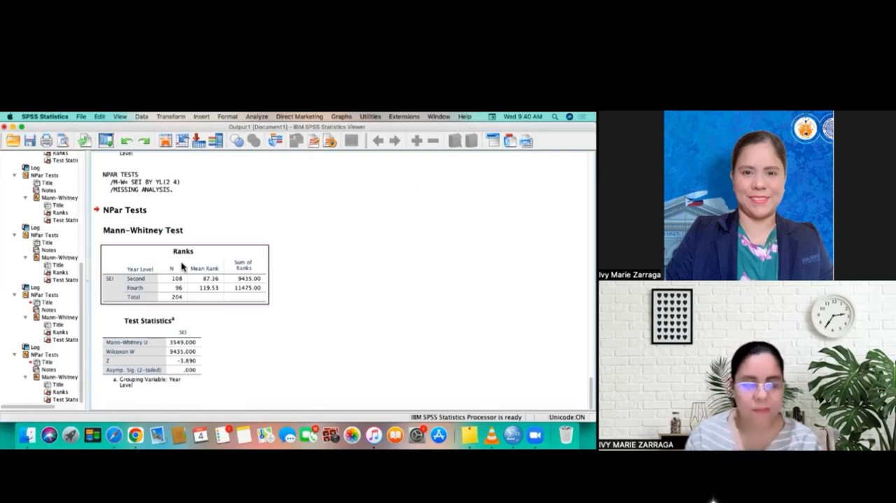
pyautogui.moveTo(183, 273)
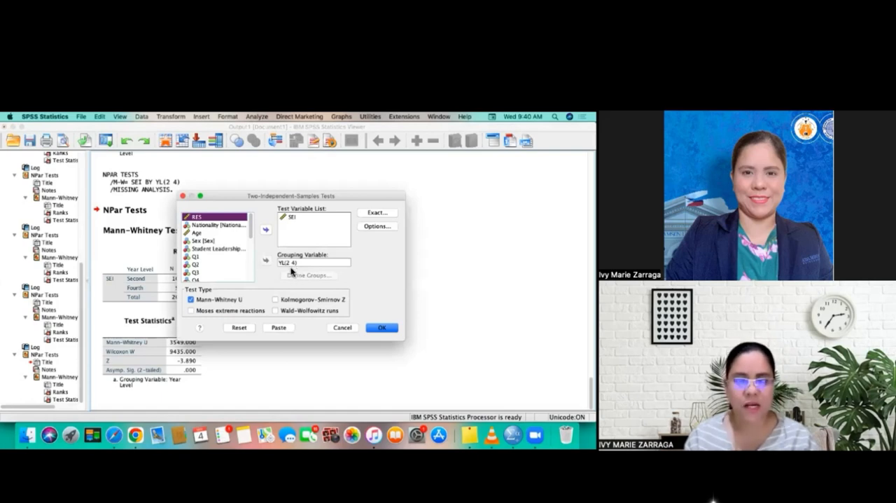
# - Run Mann-Whitney U on SEI for year groups 3 versus 4 and view Test Statistics (U = 3079, p = .137)
pyautogui.click(308, 274)
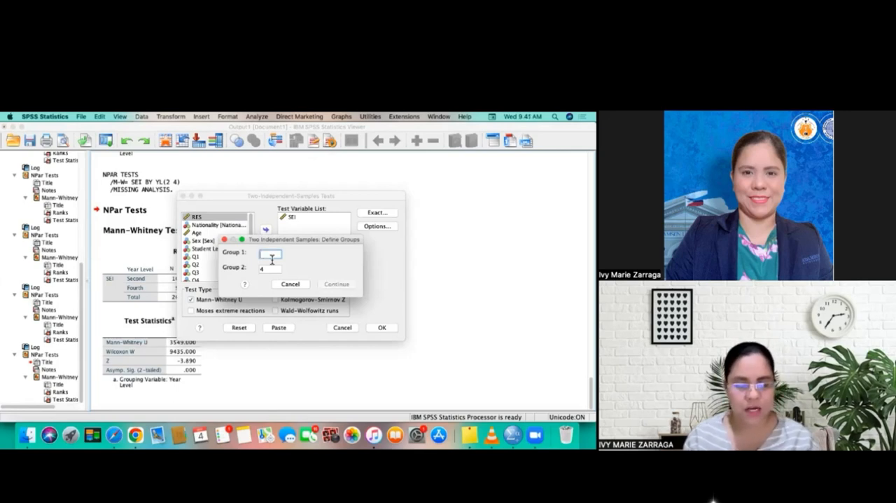
pyautogui.write('3')
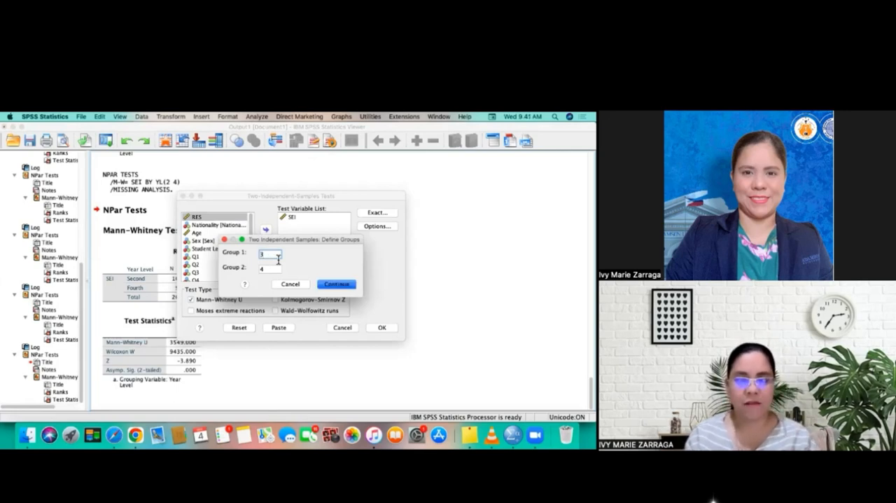
pyautogui.click(336, 284)
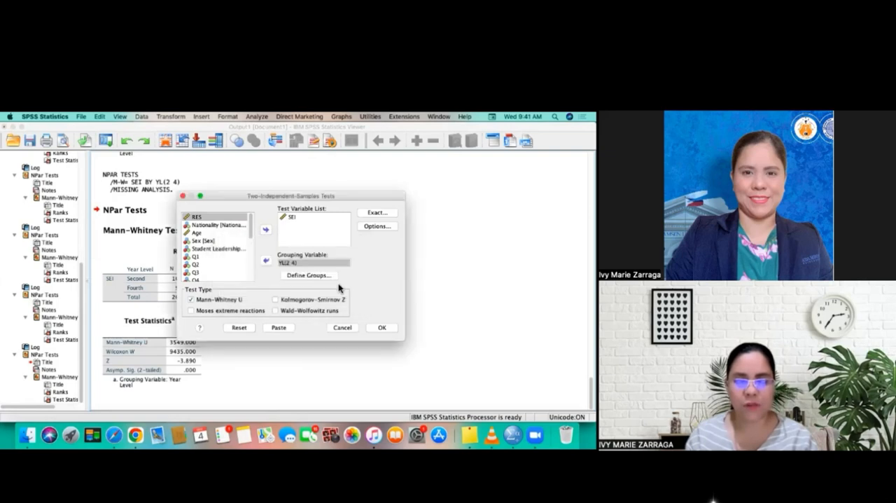
pyautogui.click(382, 327)
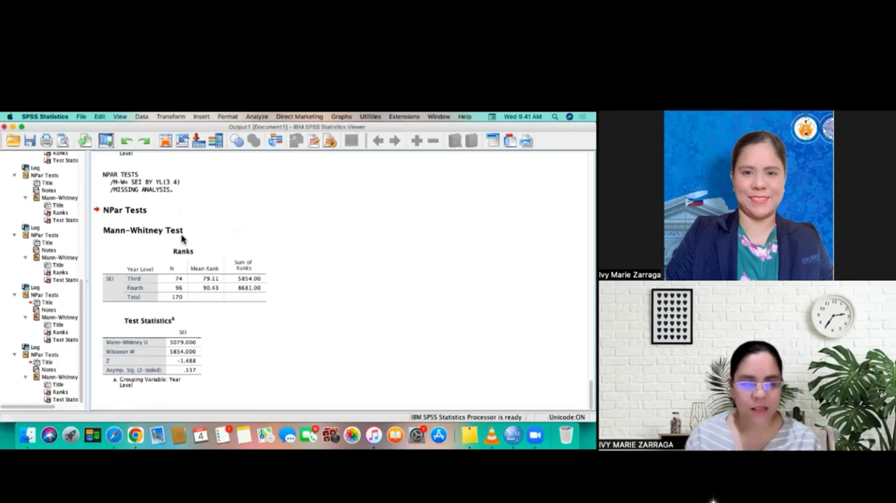
pyautogui.scroll(-3)
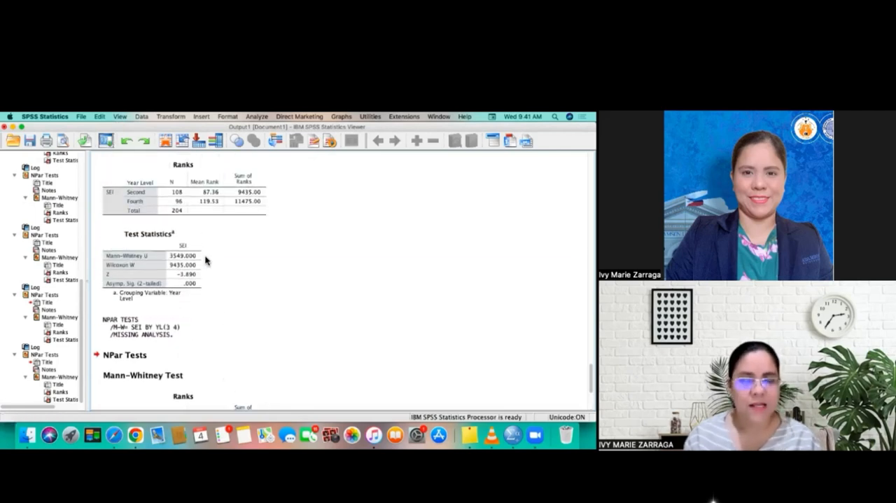
pyautogui.click(151, 273)
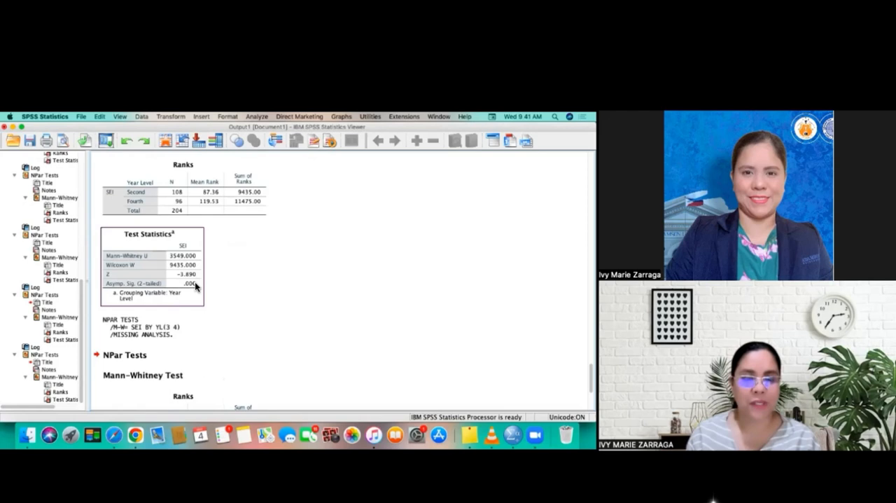
pyautogui.moveTo(198, 288)
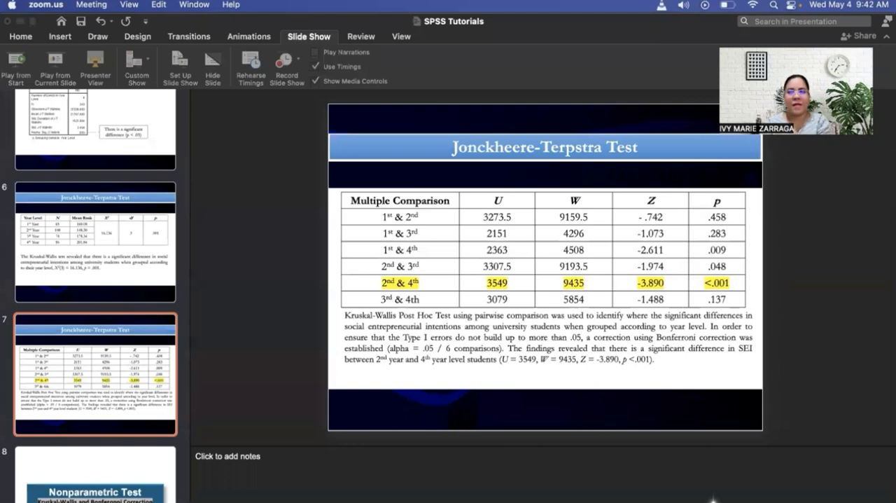
pyautogui.moveTo(685, 51)
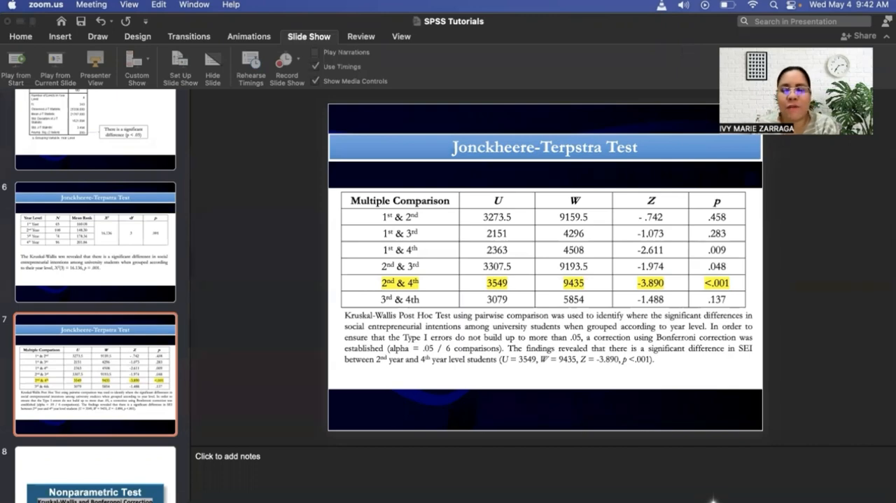
pyautogui.moveTo(670, 289)
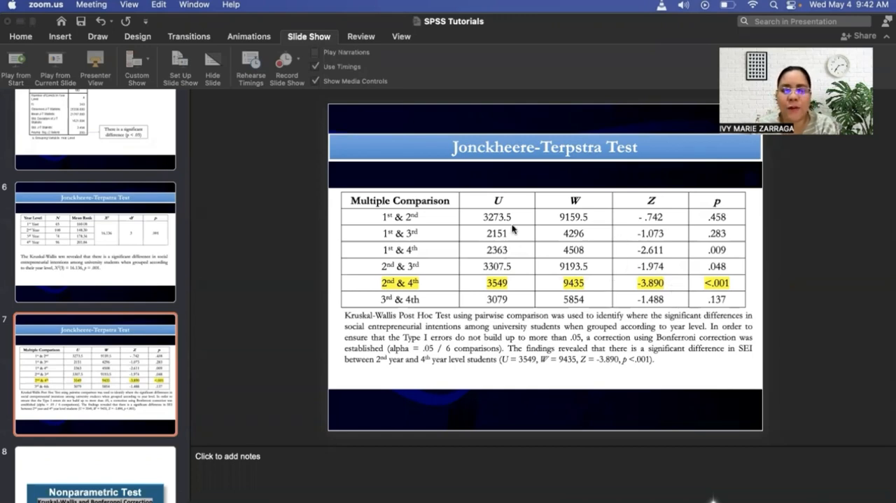
pyautogui.moveTo(559, 225)
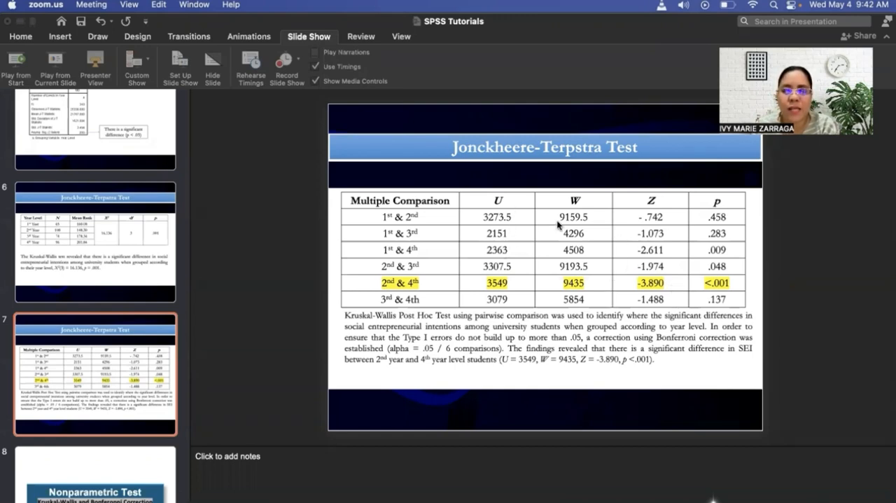
pyautogui.moveTo(651, 214)
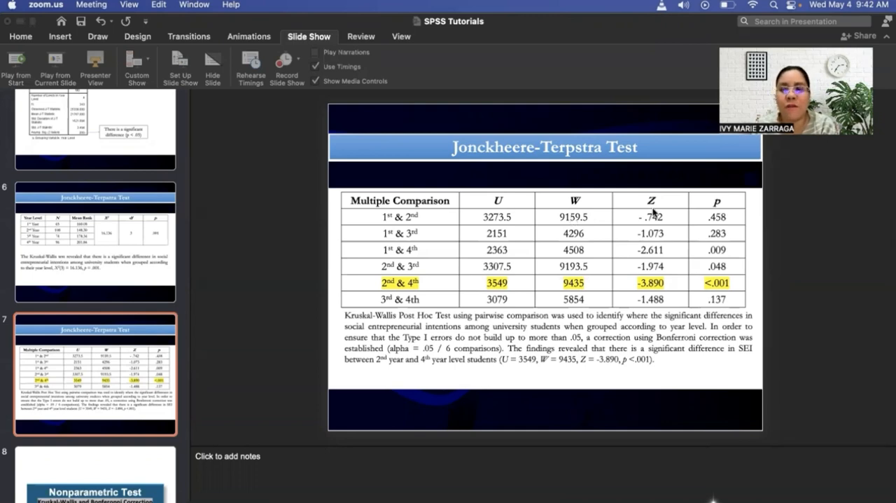
pyautogui.moveTo(677, 216)
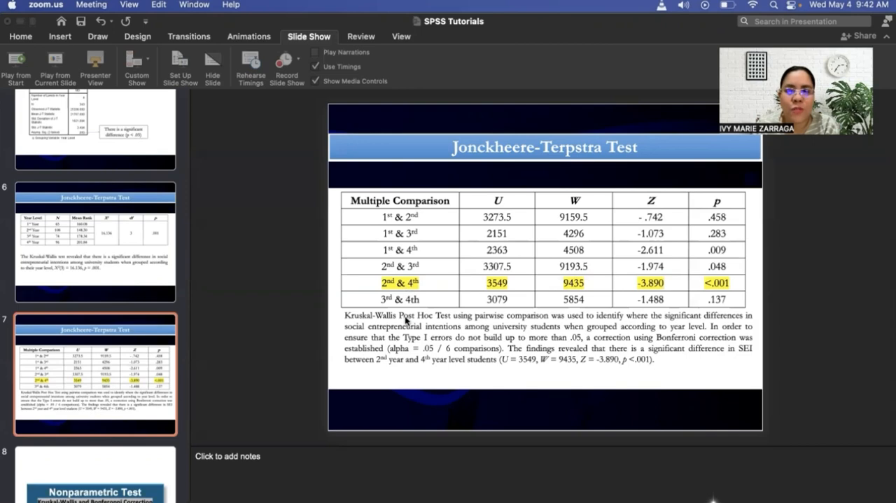
pyautogui.moveTo(394, 318)
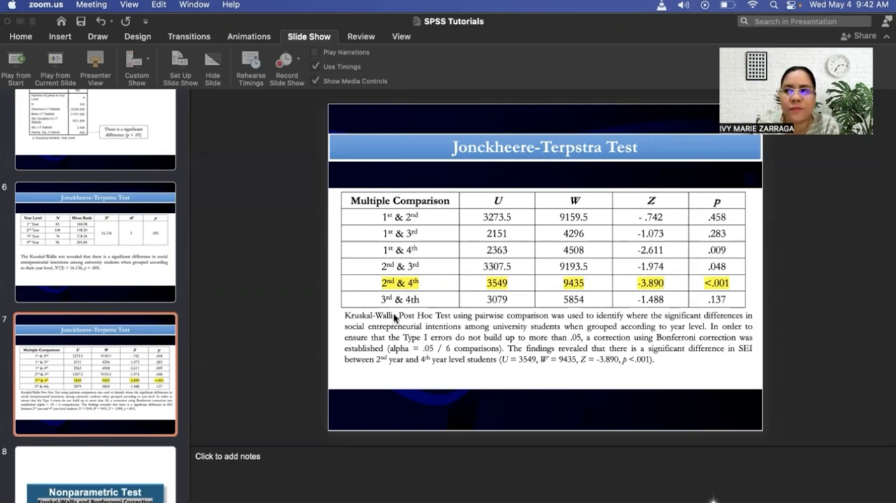
pyautogui.moveTo(392, 325)
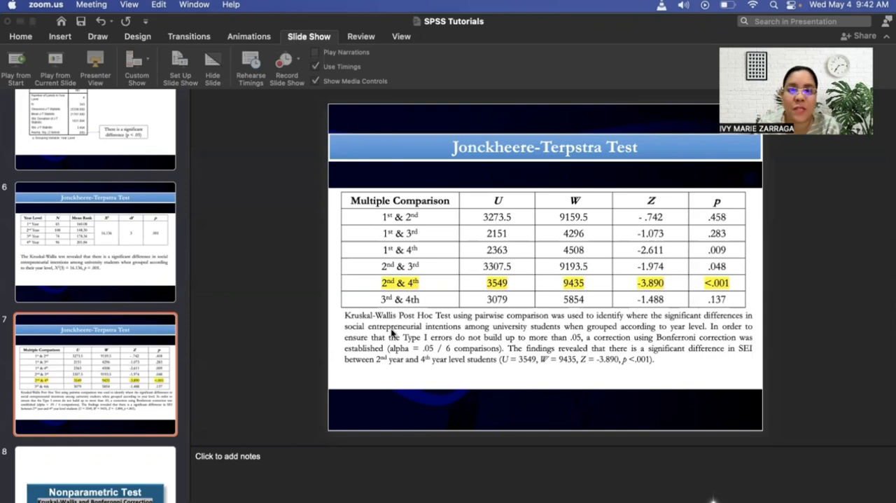
pyautogui.moveTo(419, 316)
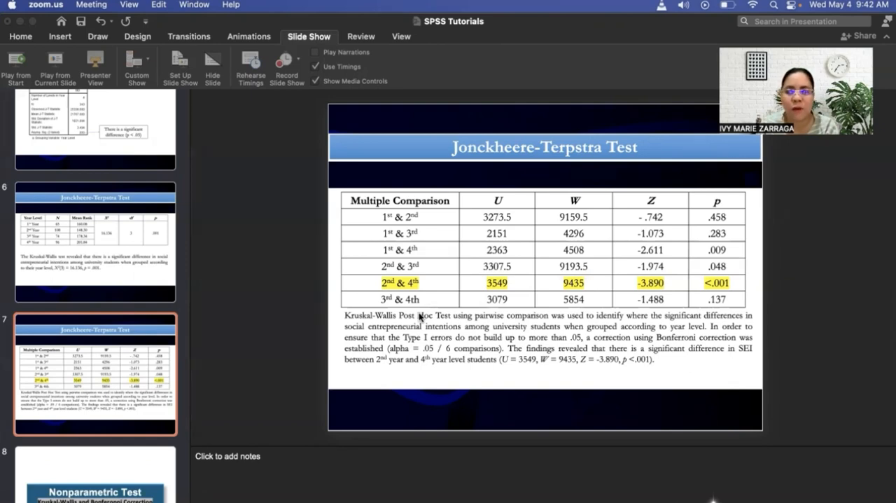
pyautogui.moveTo(462, 319)
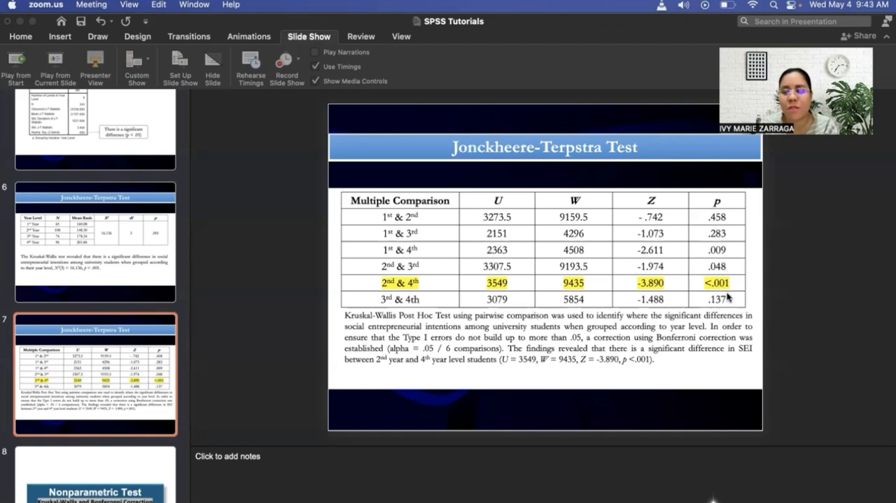
pyautogui.moveTo(534, 316)
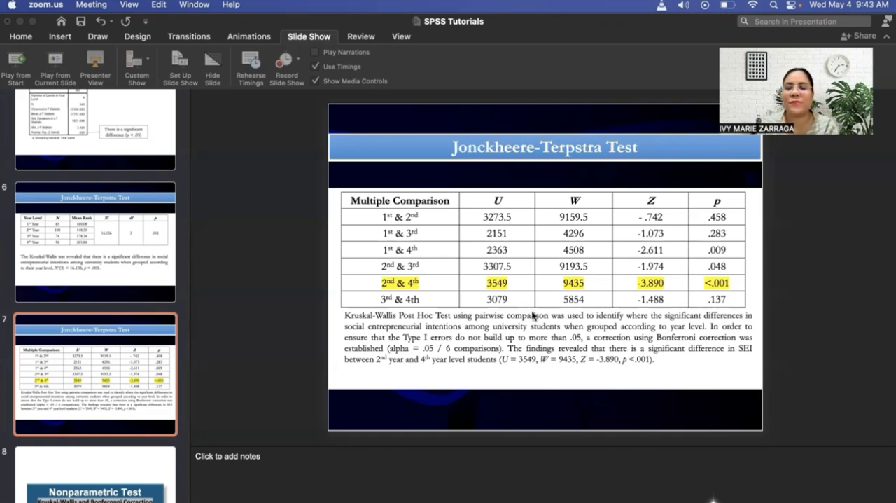